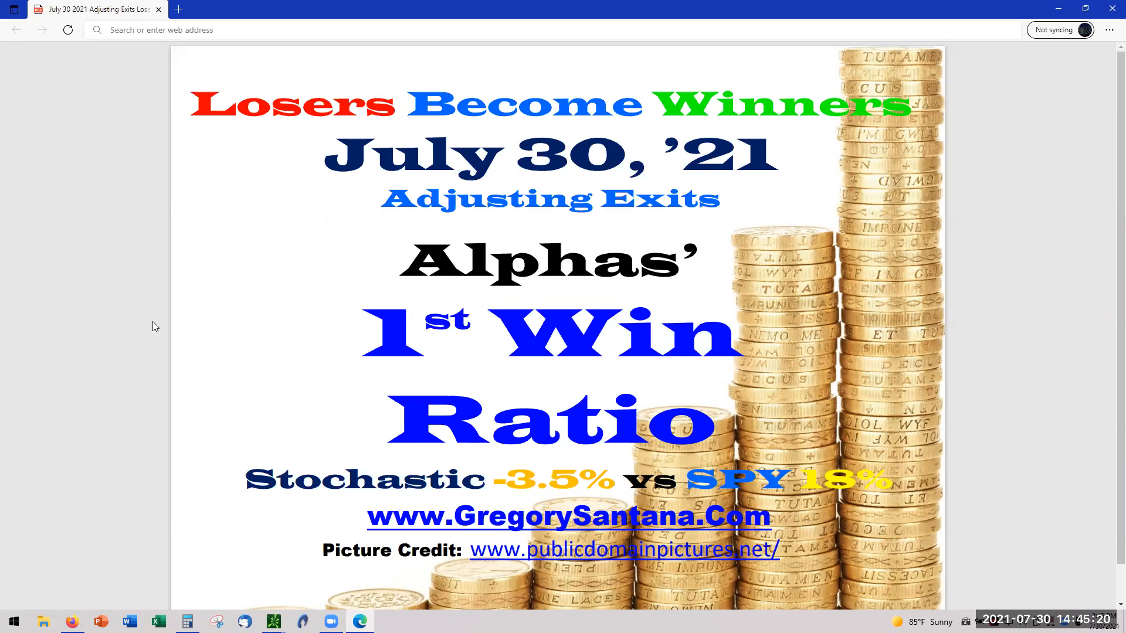
pyautogui.moveTo(480, 336)
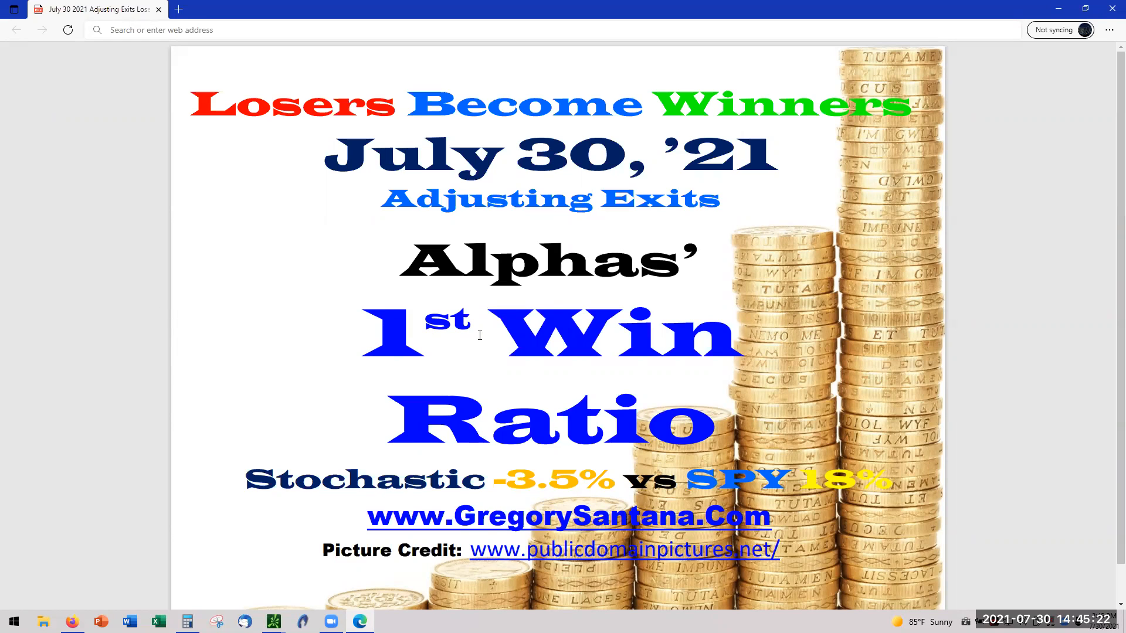
pyautogui.moveTo(118, 266)
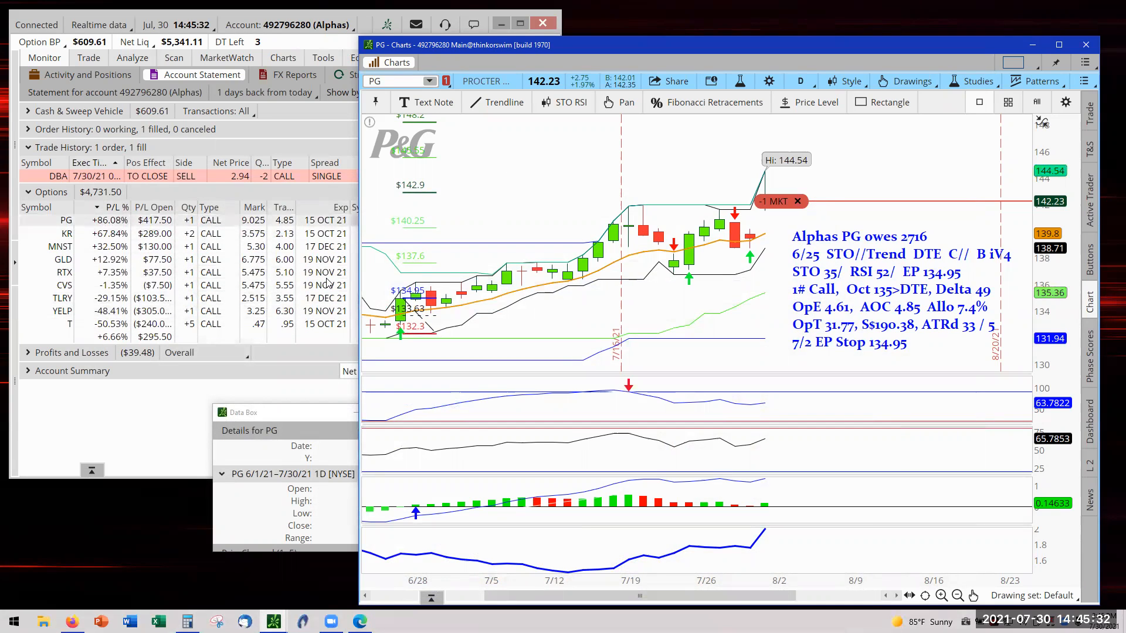
pyautogui.moveTo(509, 190)
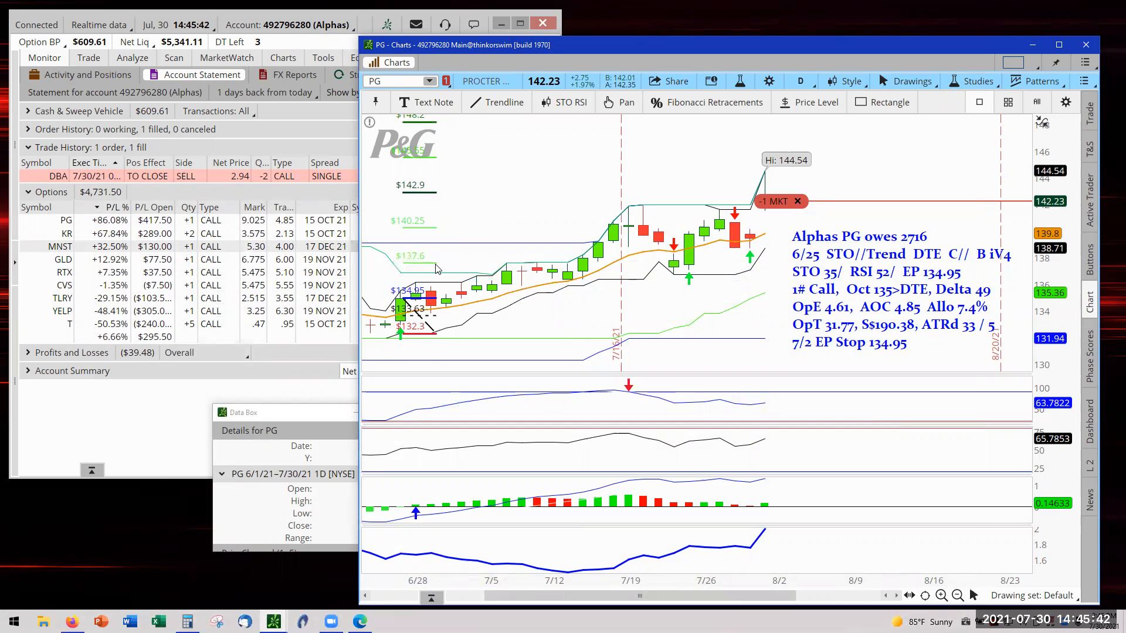
pyautogui.moveTo(630, 237)
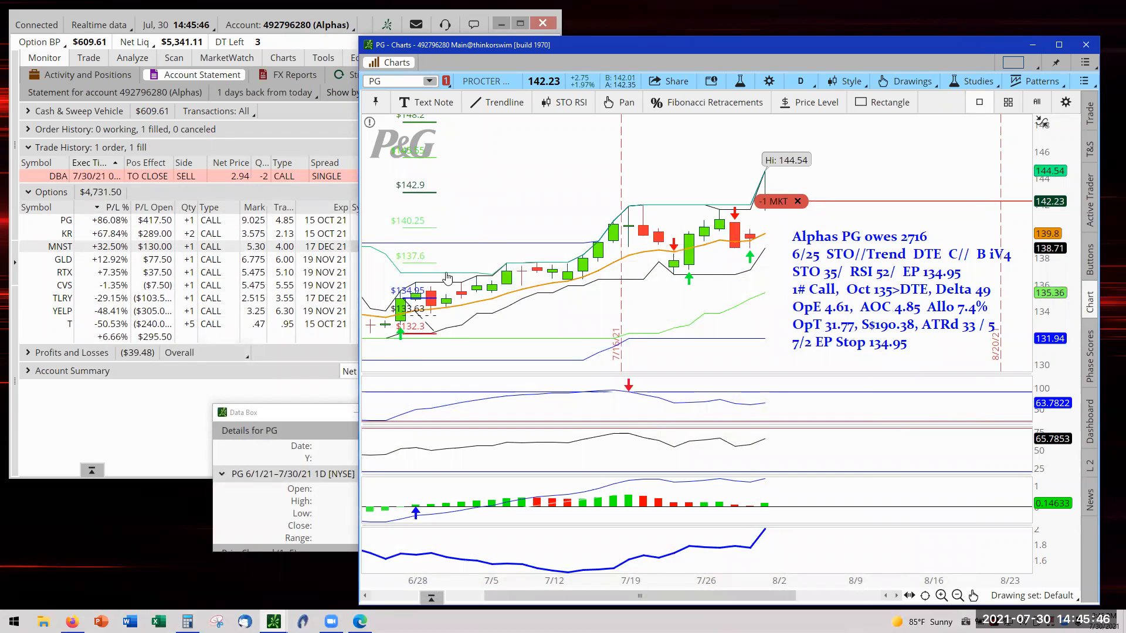
pyautogui.moveTo(438, 268)
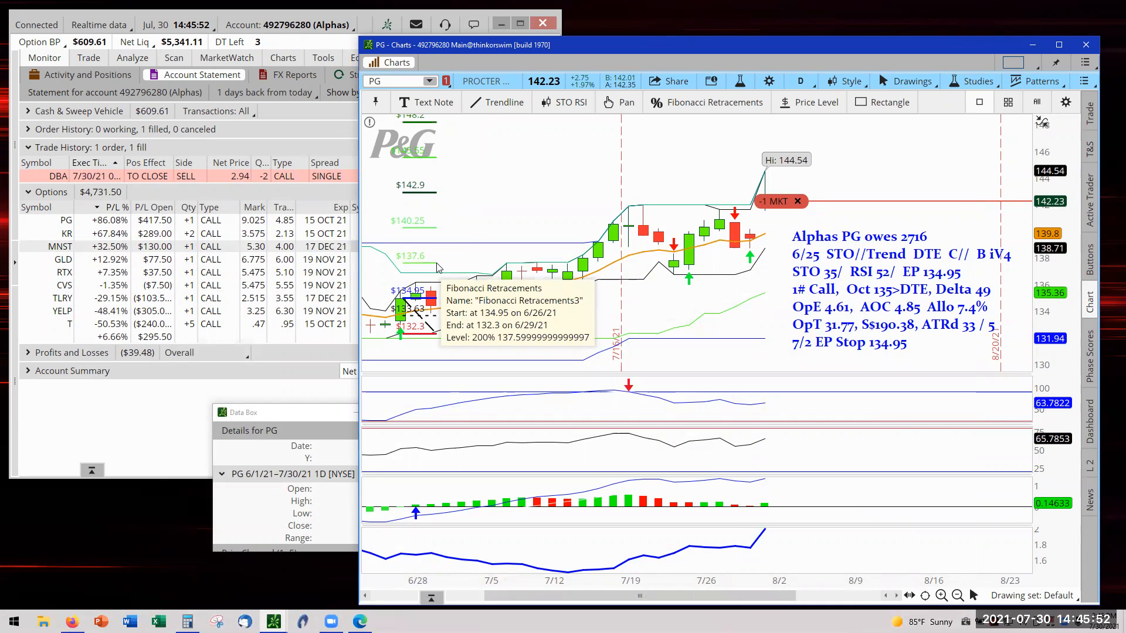
pyautogui.moveTo(438, 269)
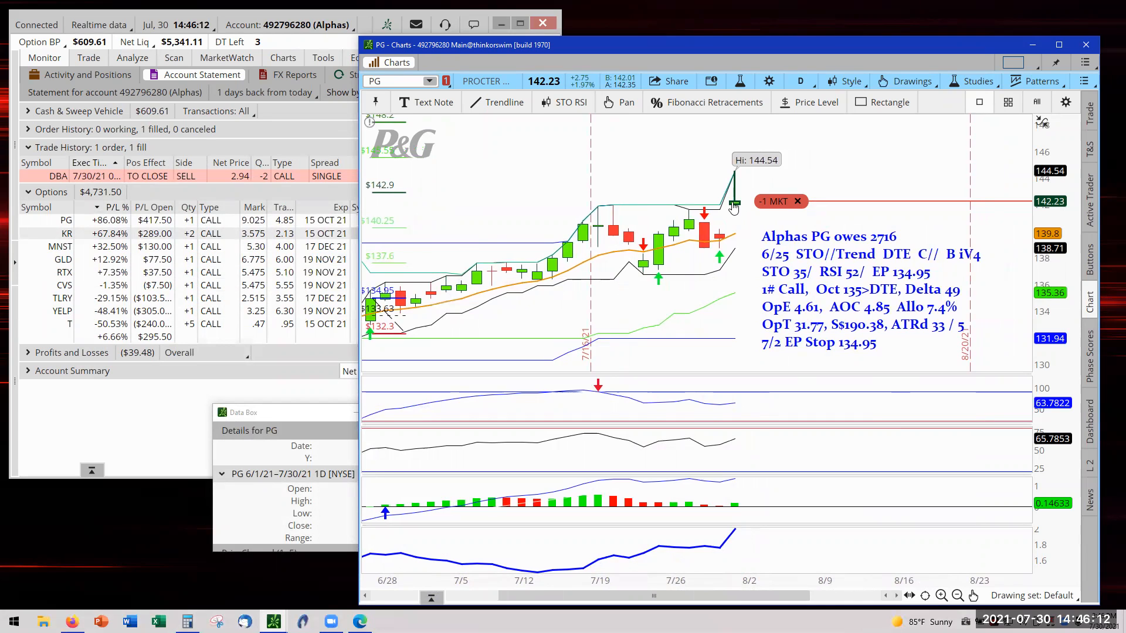
pyautogui.moveTo(736, 231)
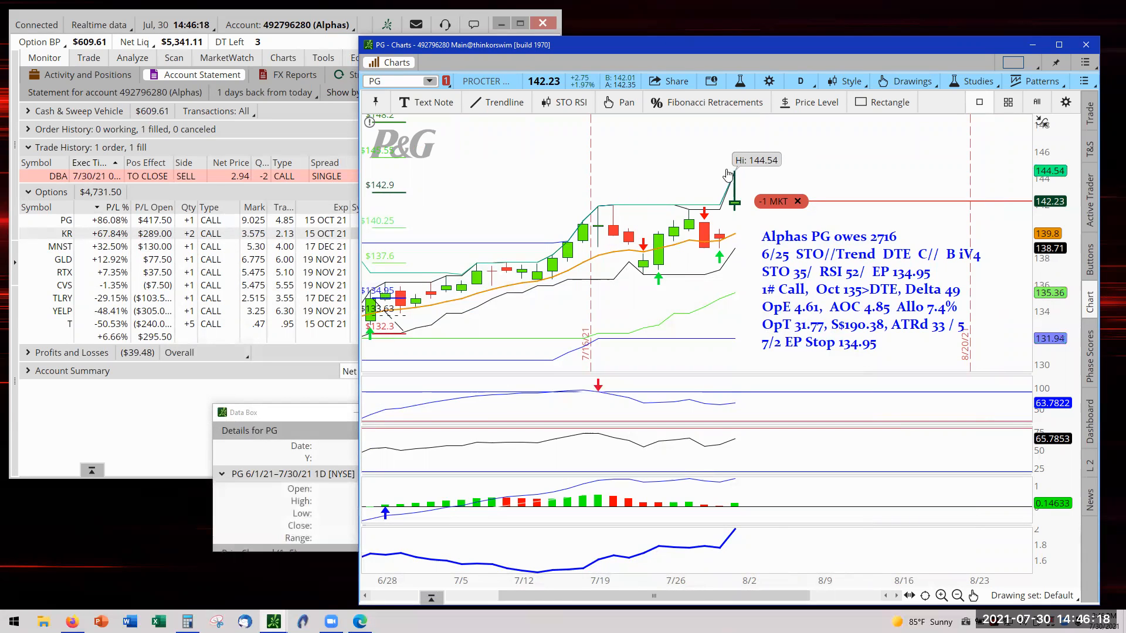
pyautogui.moveTo(742, 181)
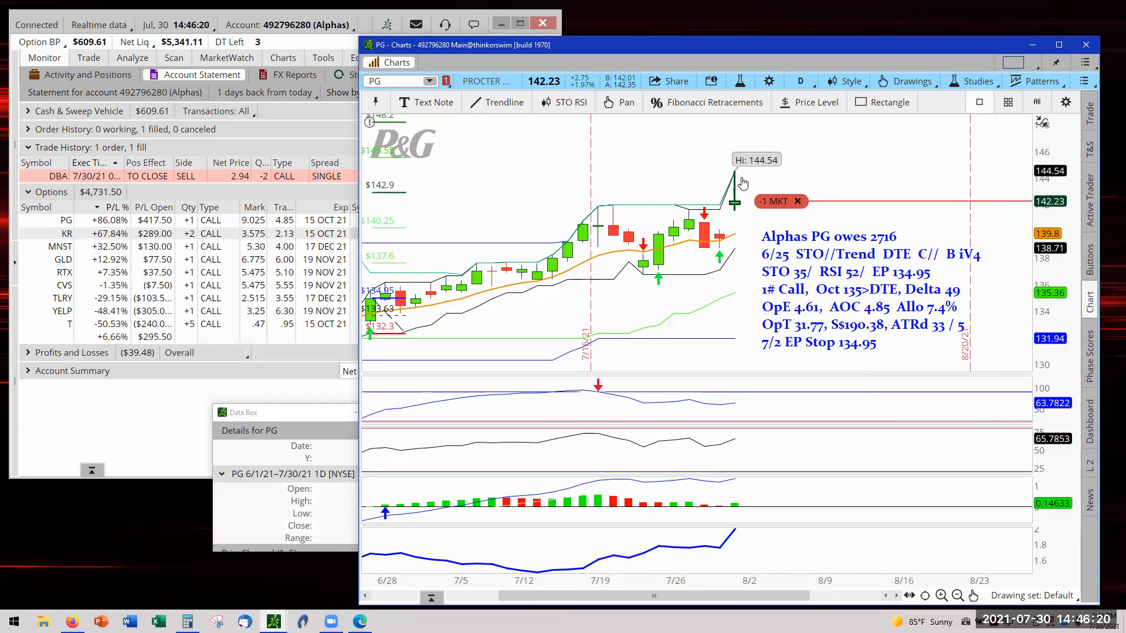
pyautogui.moveTo(739, 210)
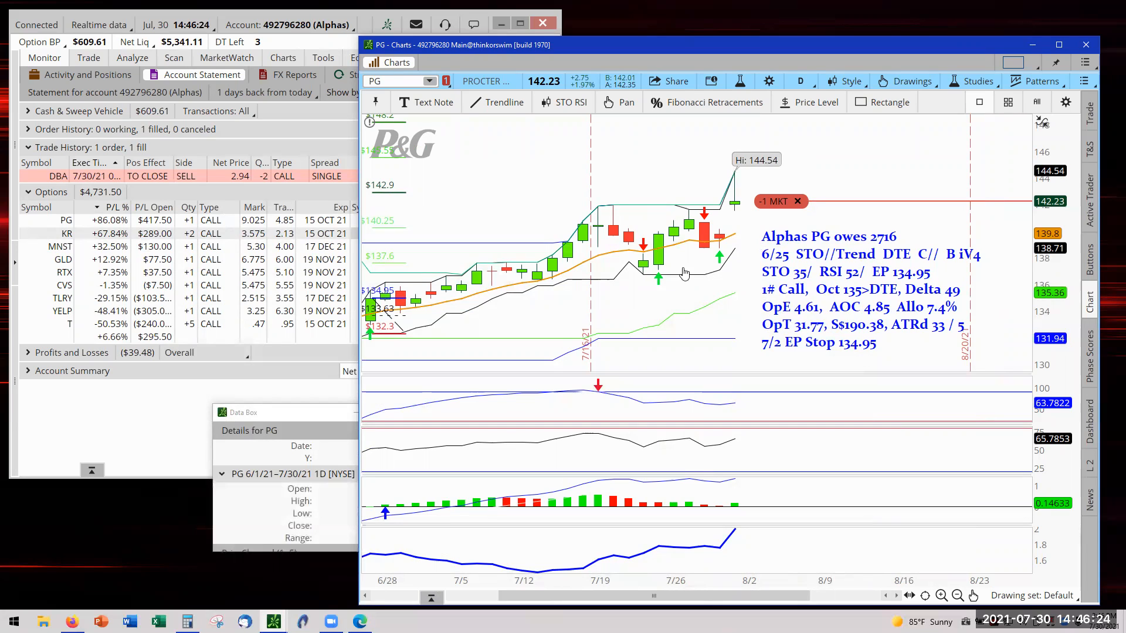
pyautogui.moveTo(407, 268)
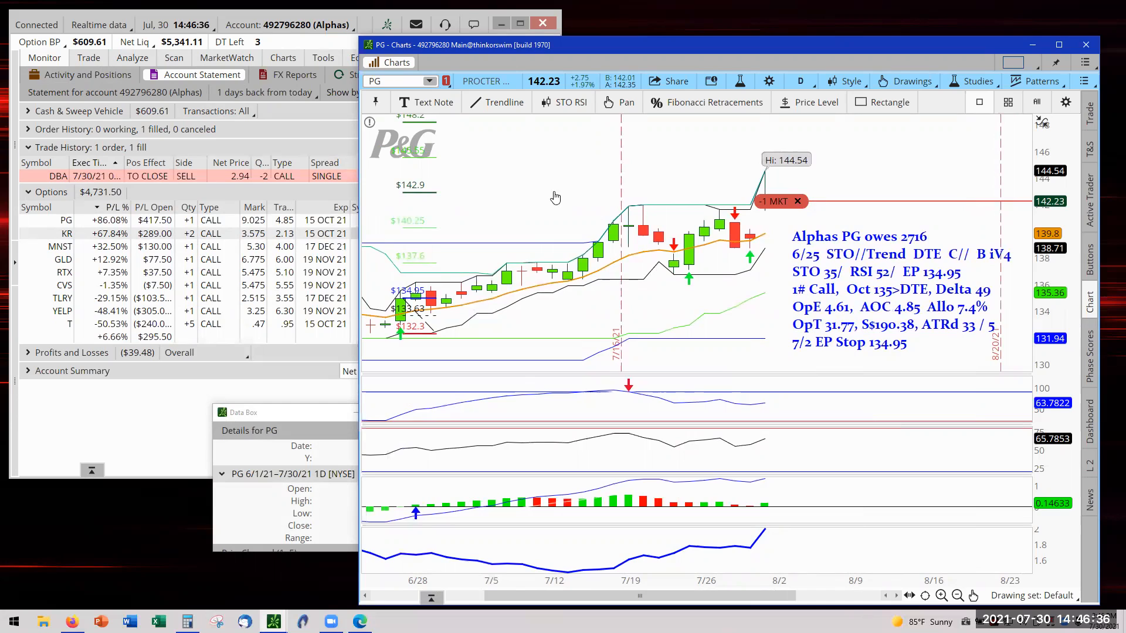
pyautogui.moveTo(549, 221)
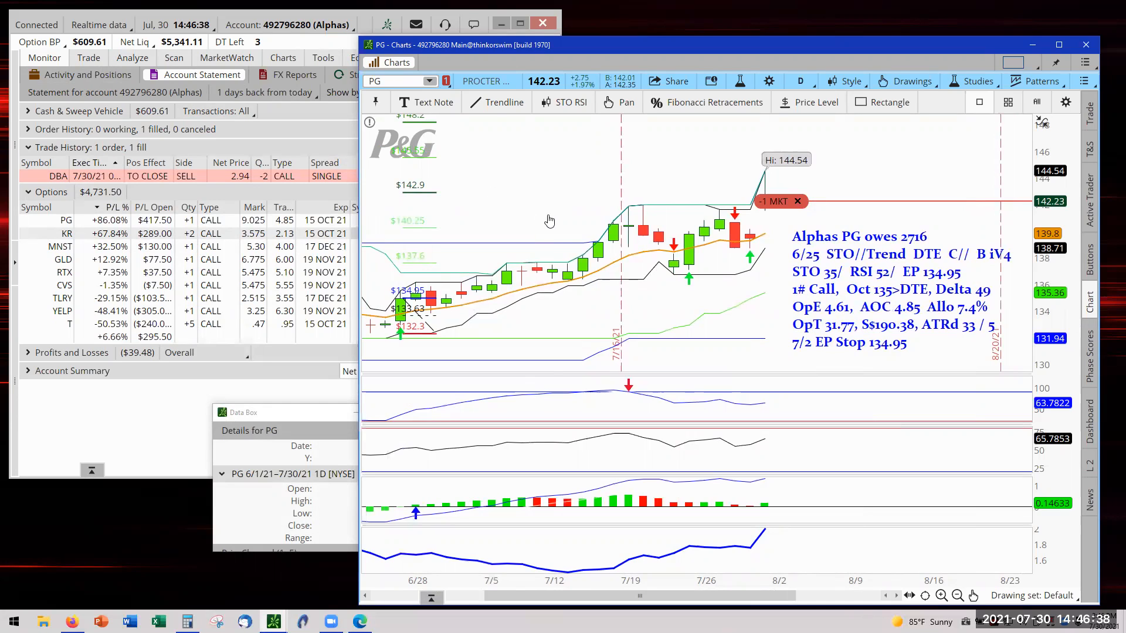
pyautogui.moveTo(519, 210)
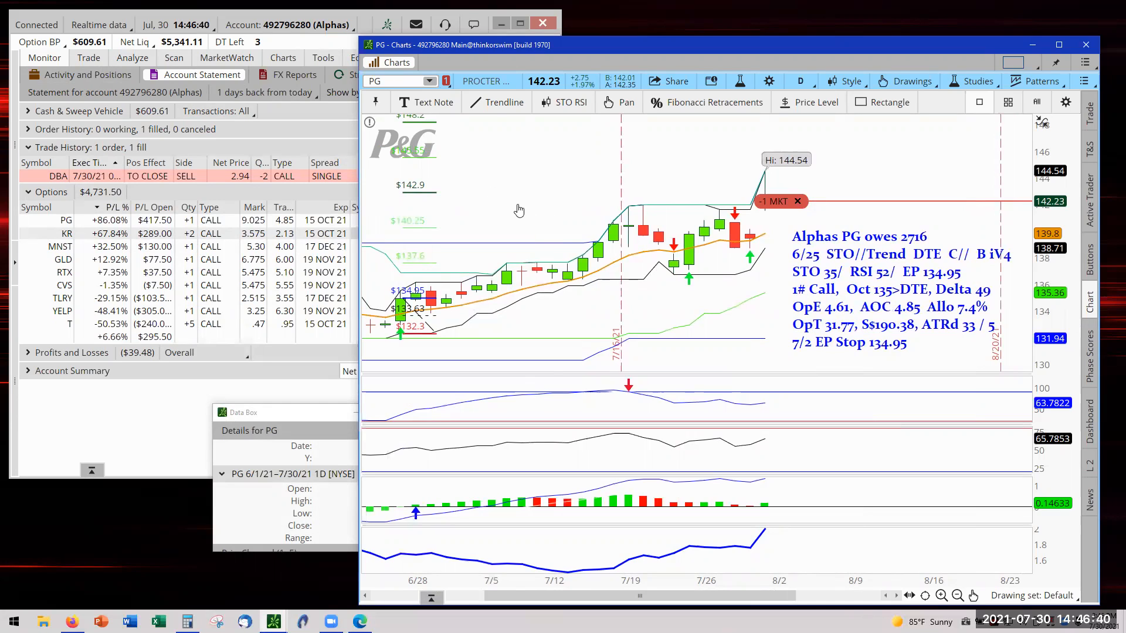
pyautogui.moveTo(528, 197)
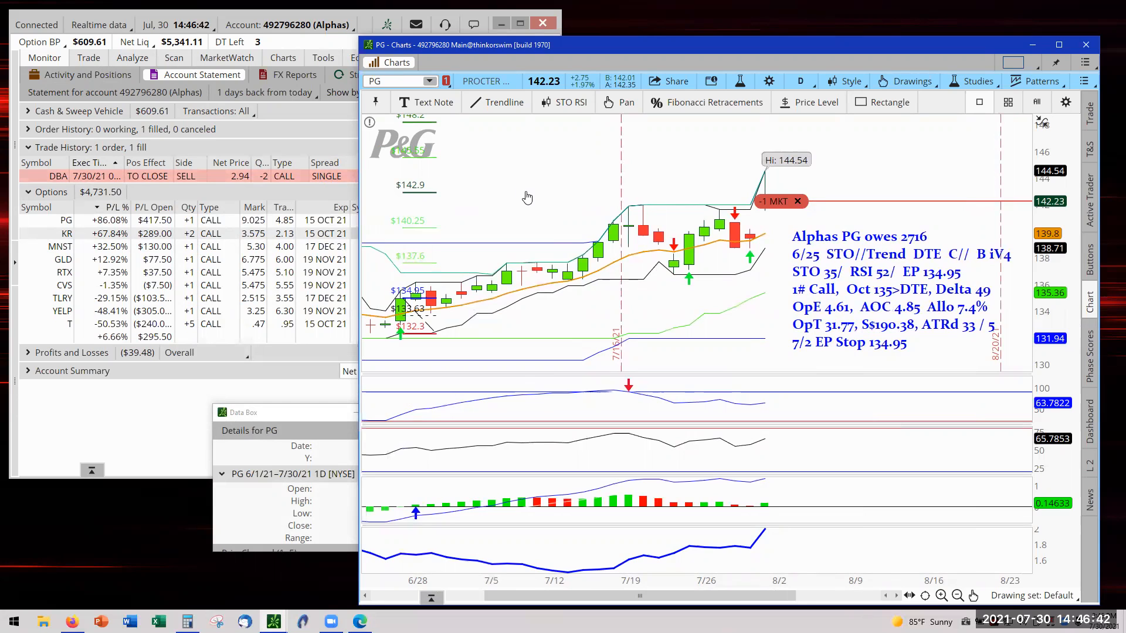
pyautogui.moveTo(549, 284)
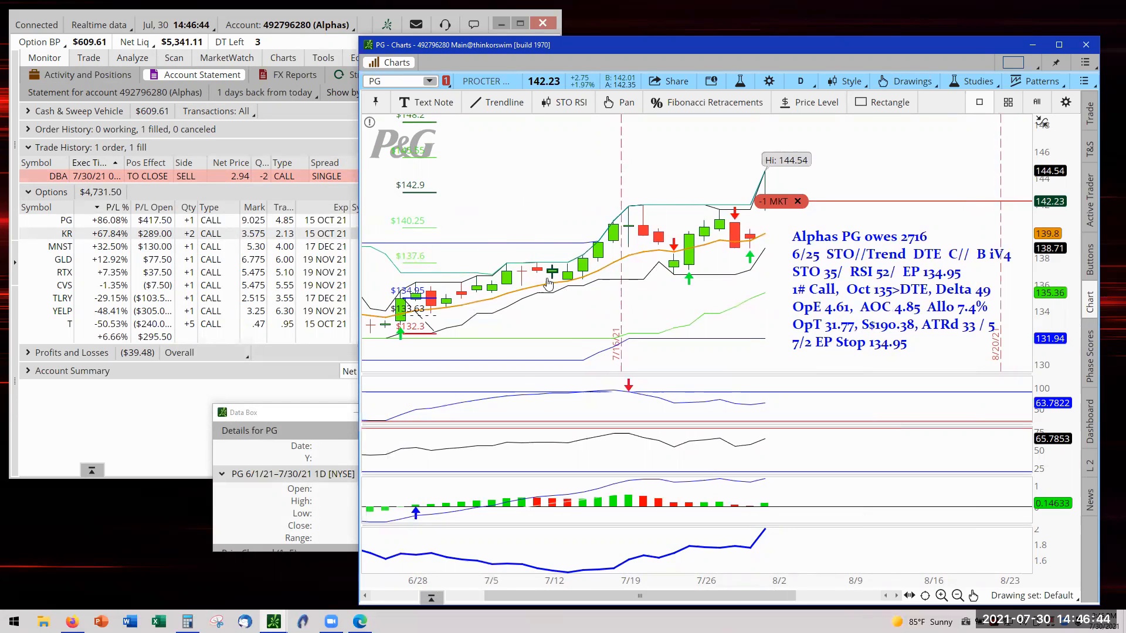
pyautogui.moveTo(404, 279)
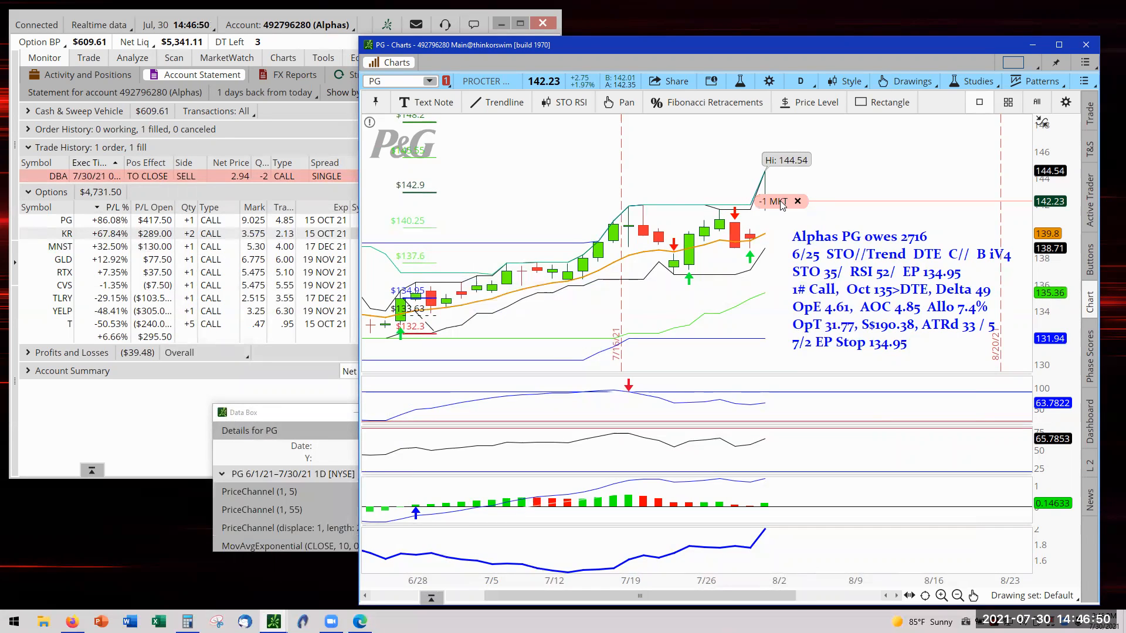
pyautogui.moveTo(775, 202)
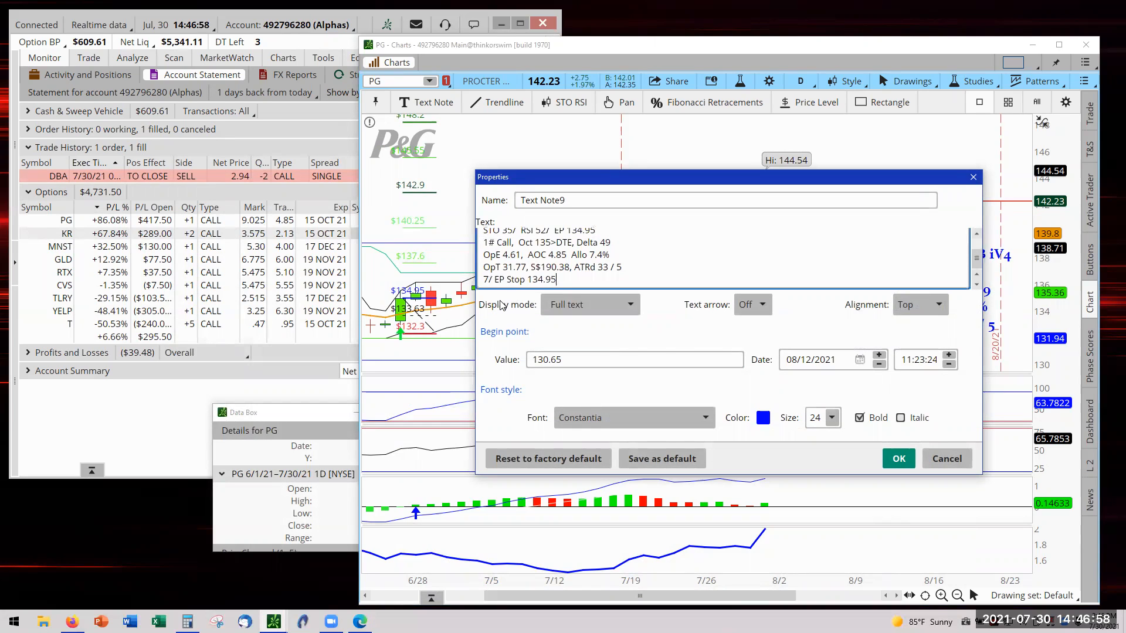
# - Change the PG note's last line to '7/30 1st Win Ratio Stop 134.95' and apply it
pyautogui.doubleClick(502, 279)
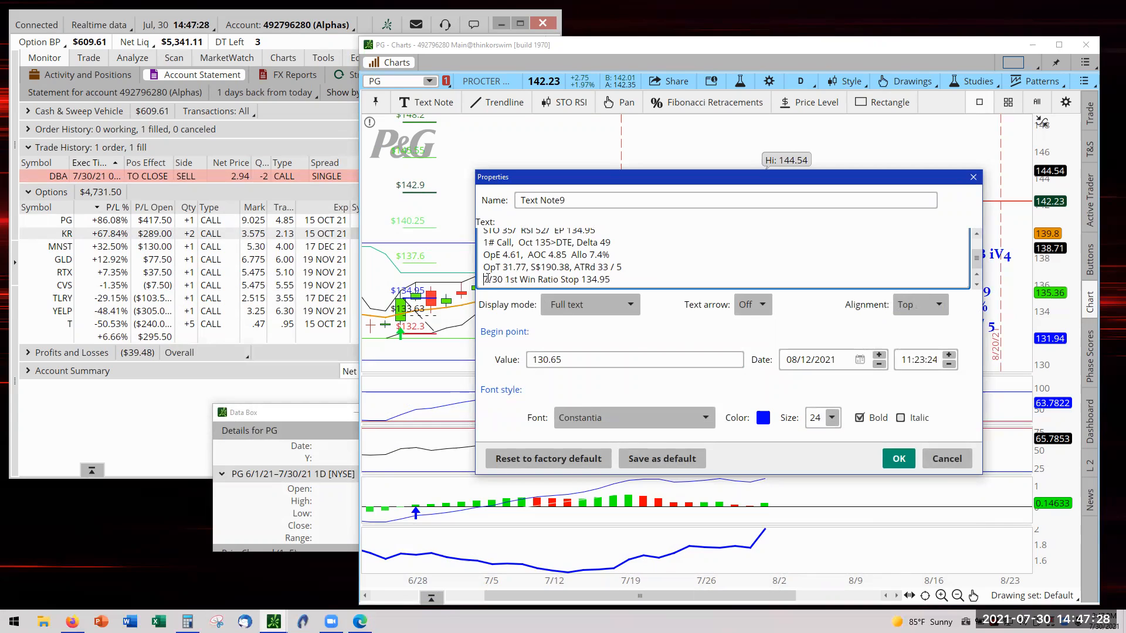
pyautogui.doubleClick(531, 279)
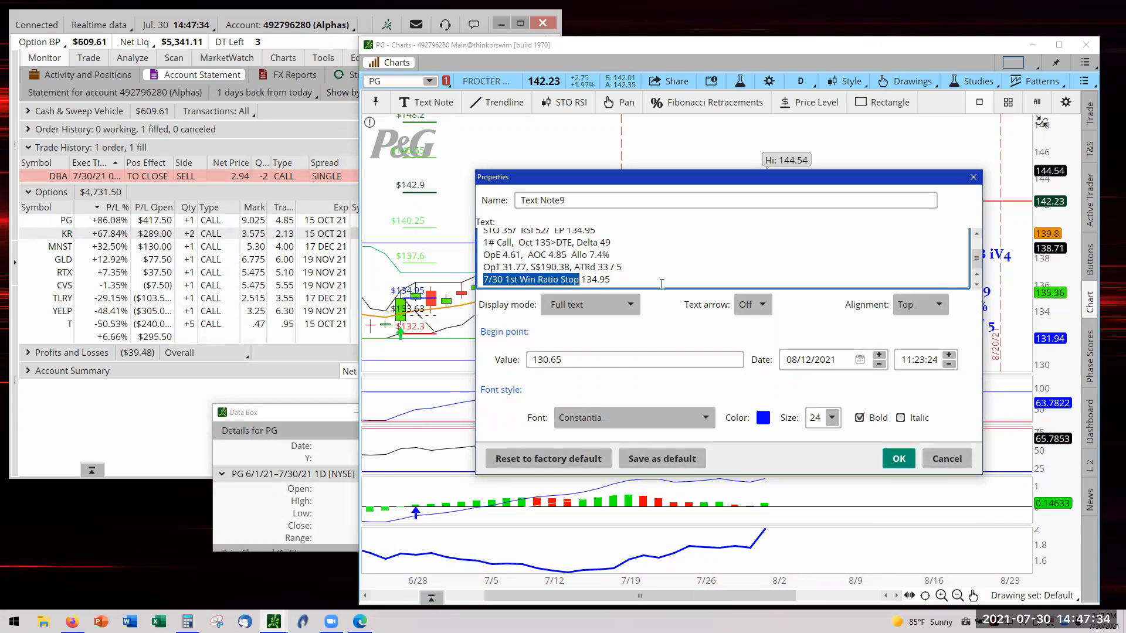
pyautogui.click(898, 458)
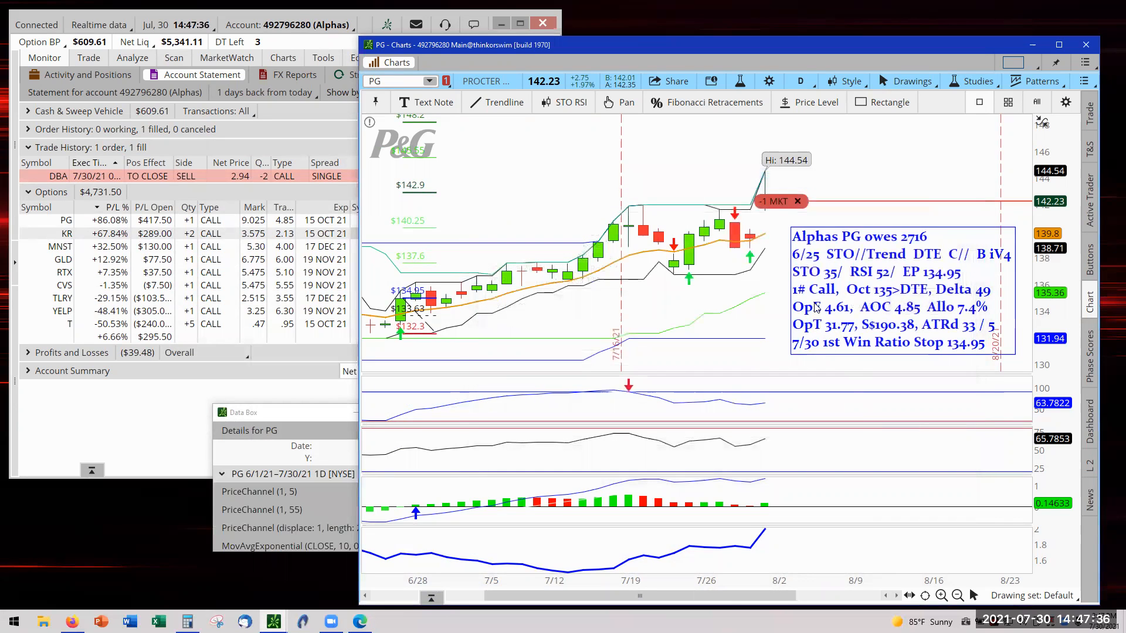
pyautogui.moveTo(777, 201)
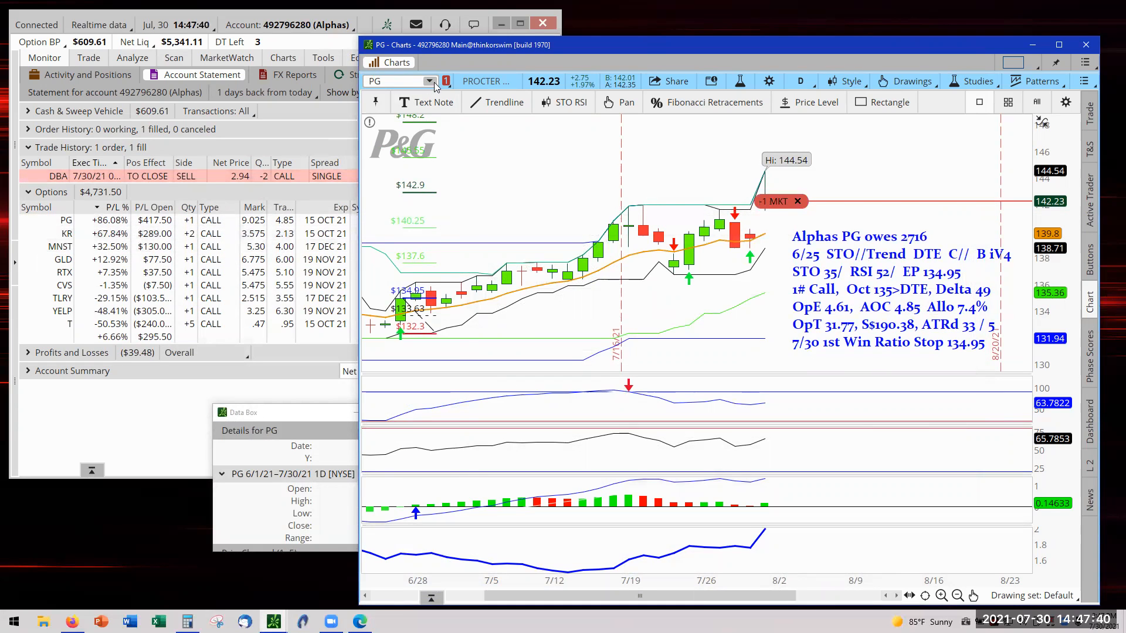
# - Switch the chart from PG to KR and review its Fibonacci levels
pyautogui.click(429, 80)
pyautogui.write('KR')
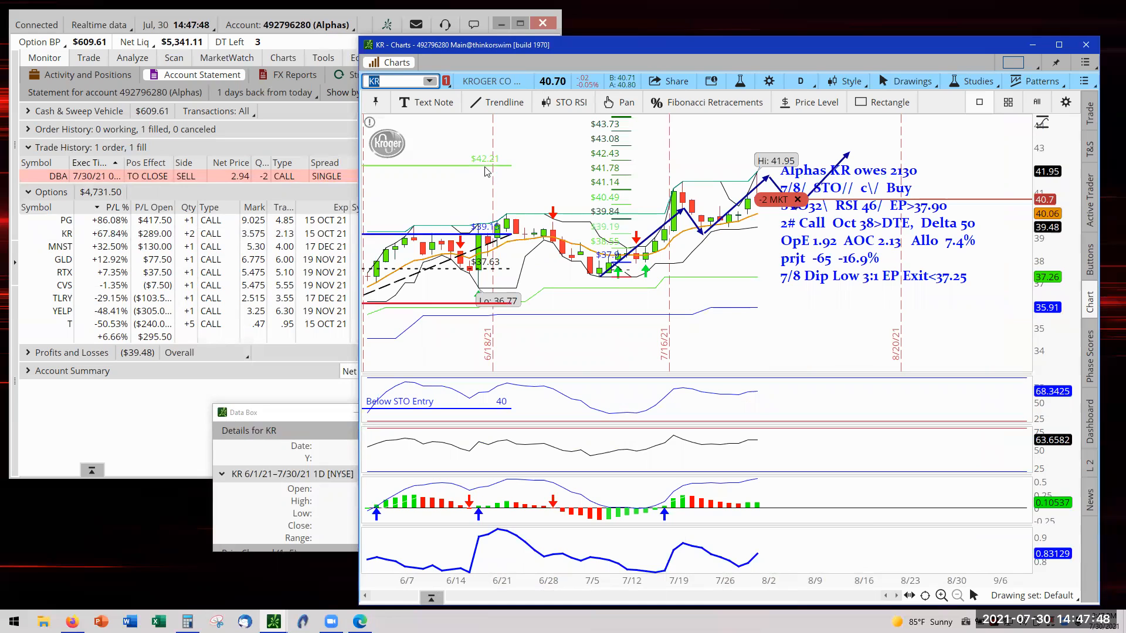
pyautogui.moveTo(515, 169)
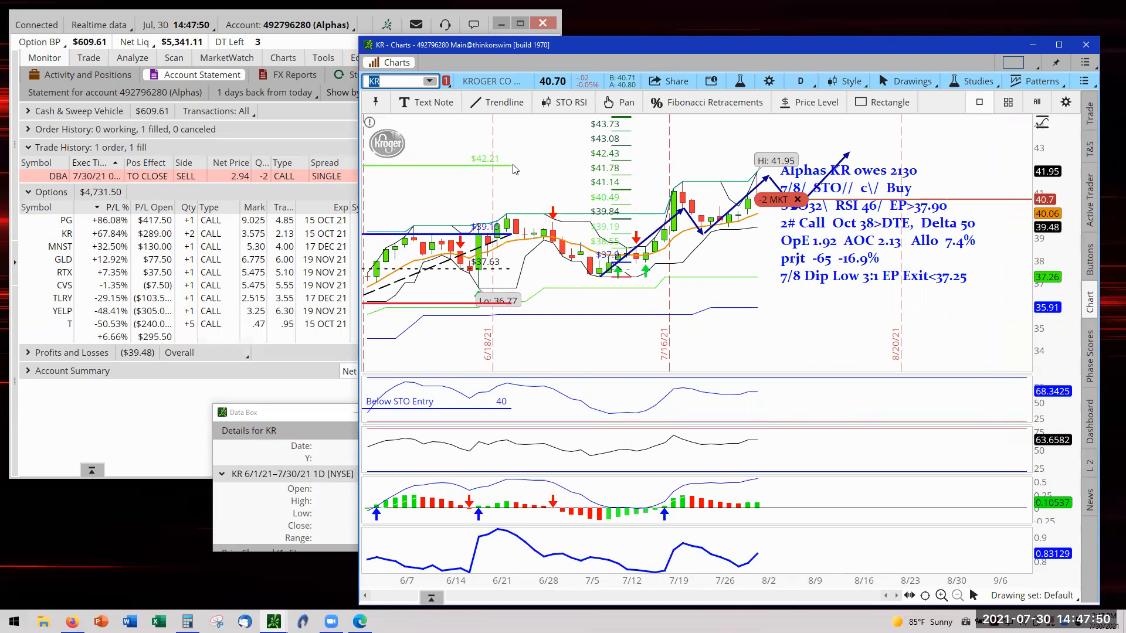
pyautogui.moveTo(514, 169)
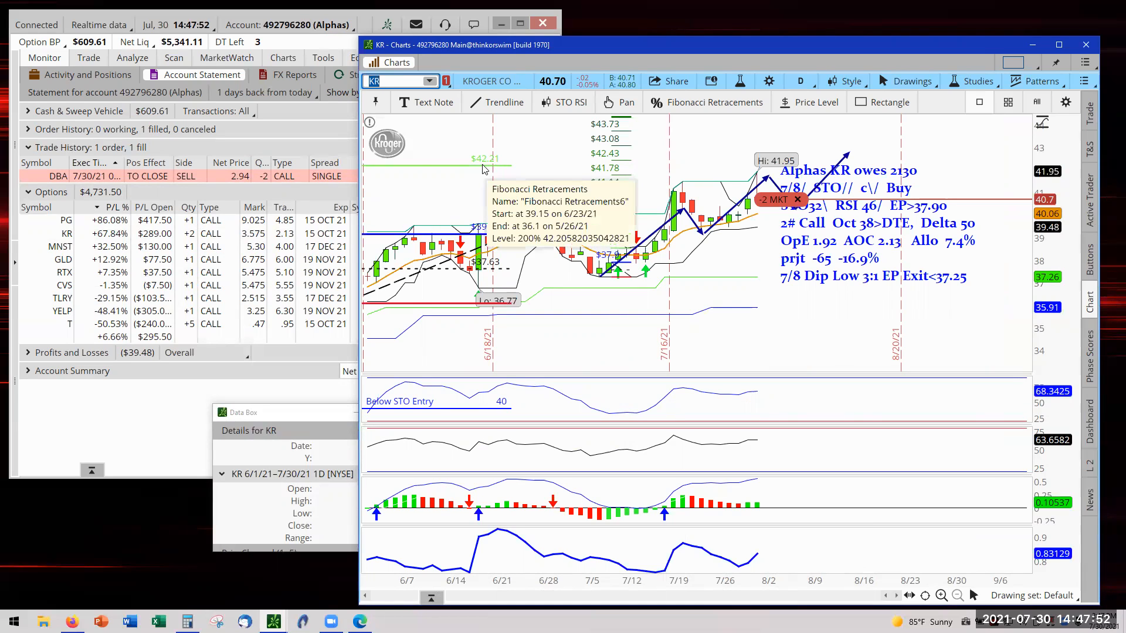
pyautogui.moveTo(741, 168)
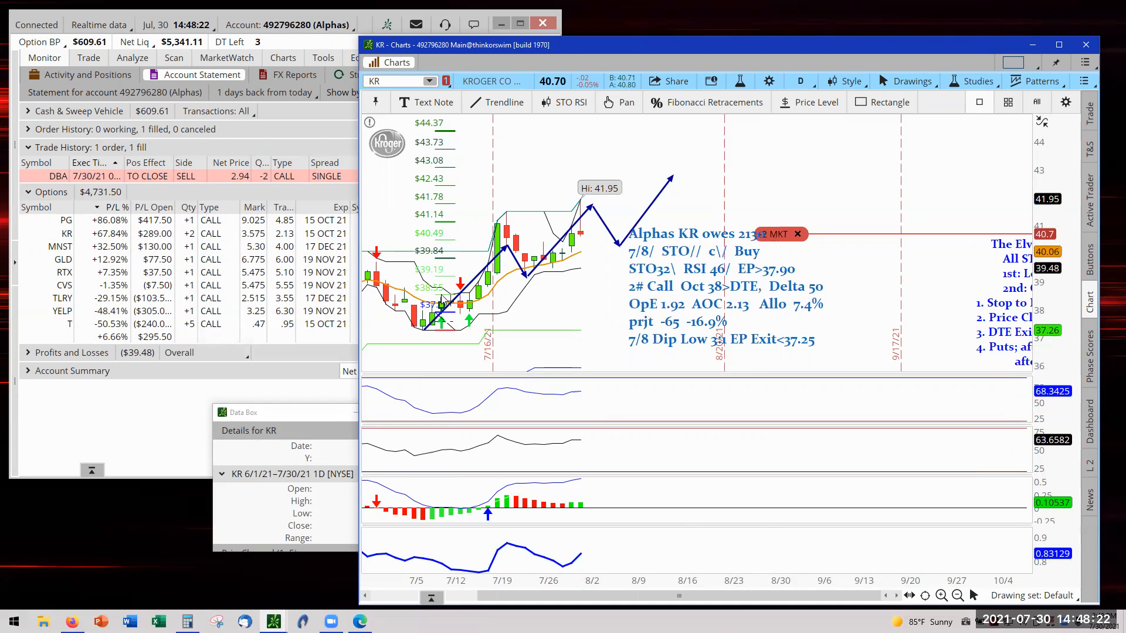
pyautogui.moveTo(457, 260)
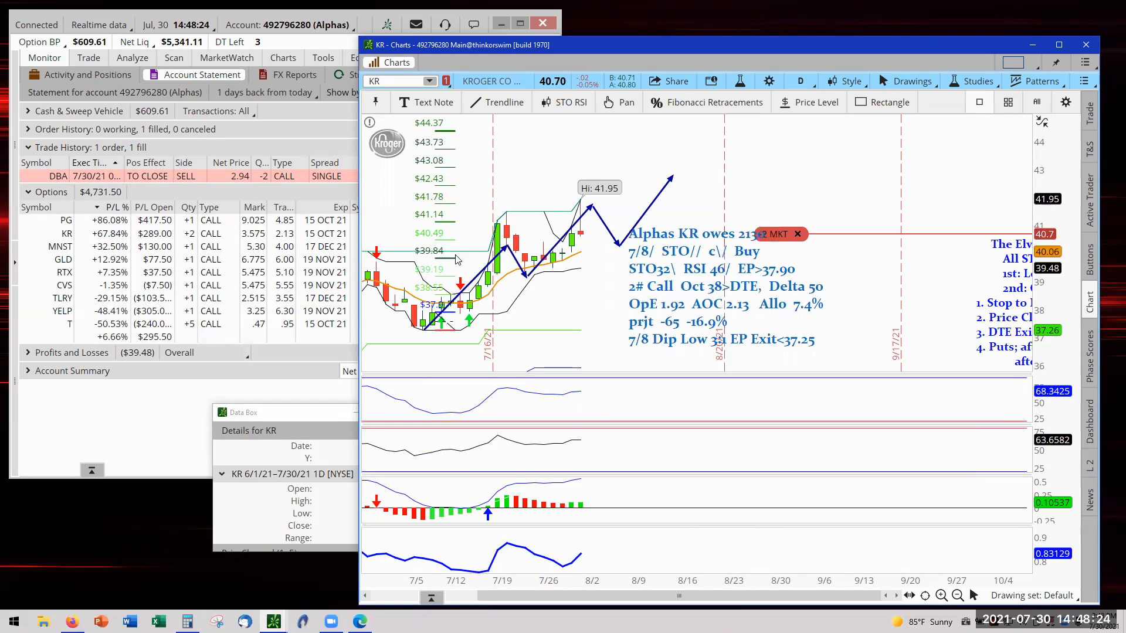
pyautogui.moveTo(444, 206)
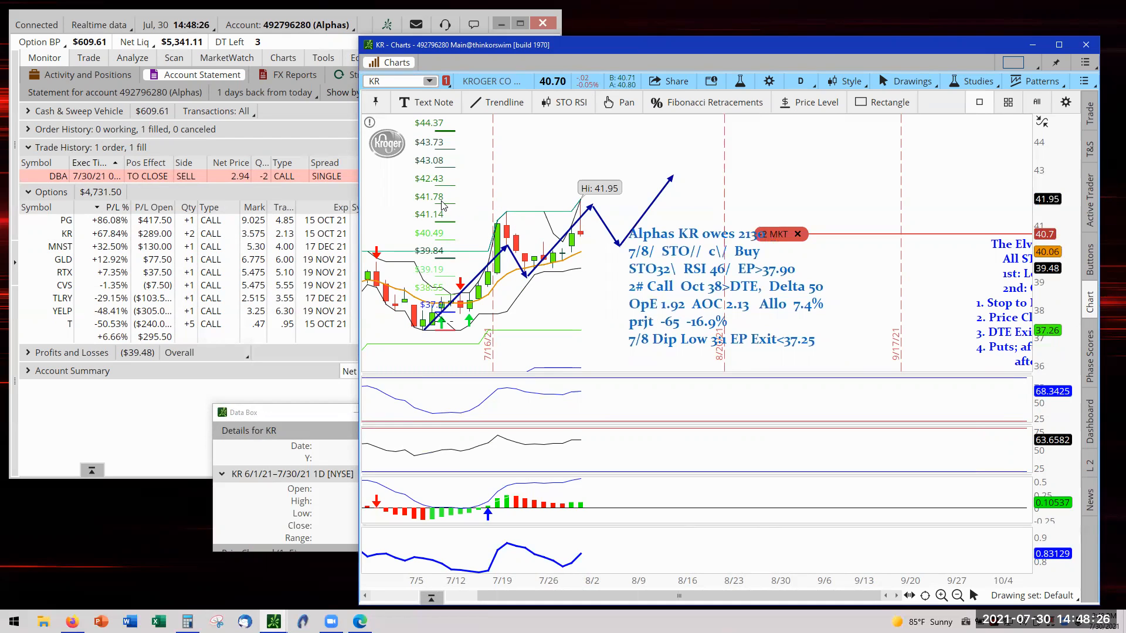
pyautogui.moveTo(443, 260)
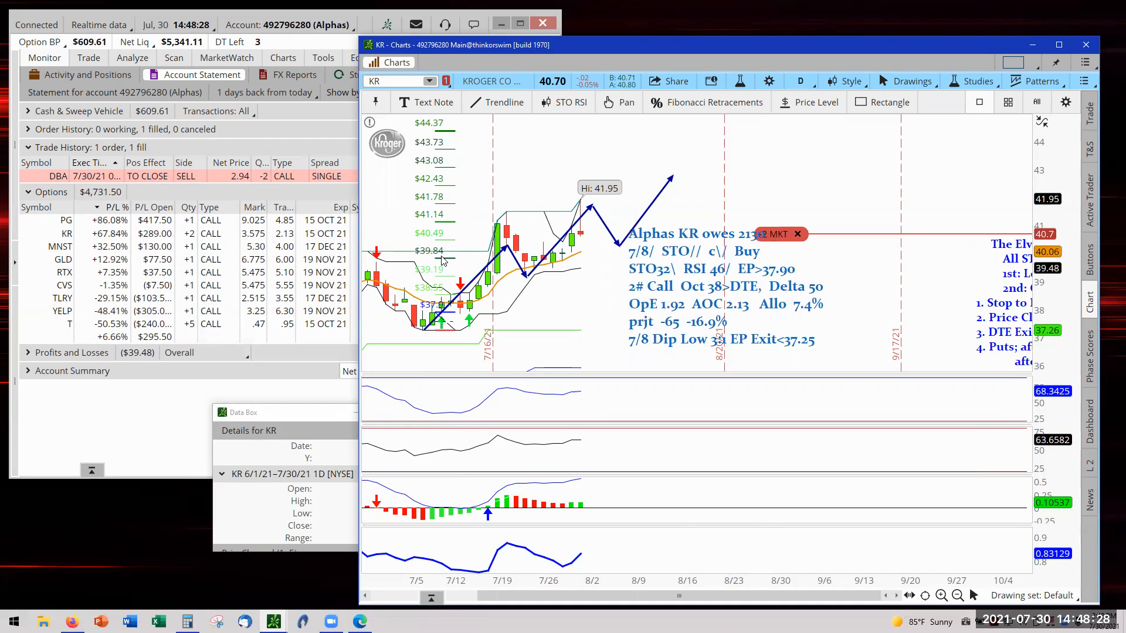
pyautogui.moveTo(565, 219)
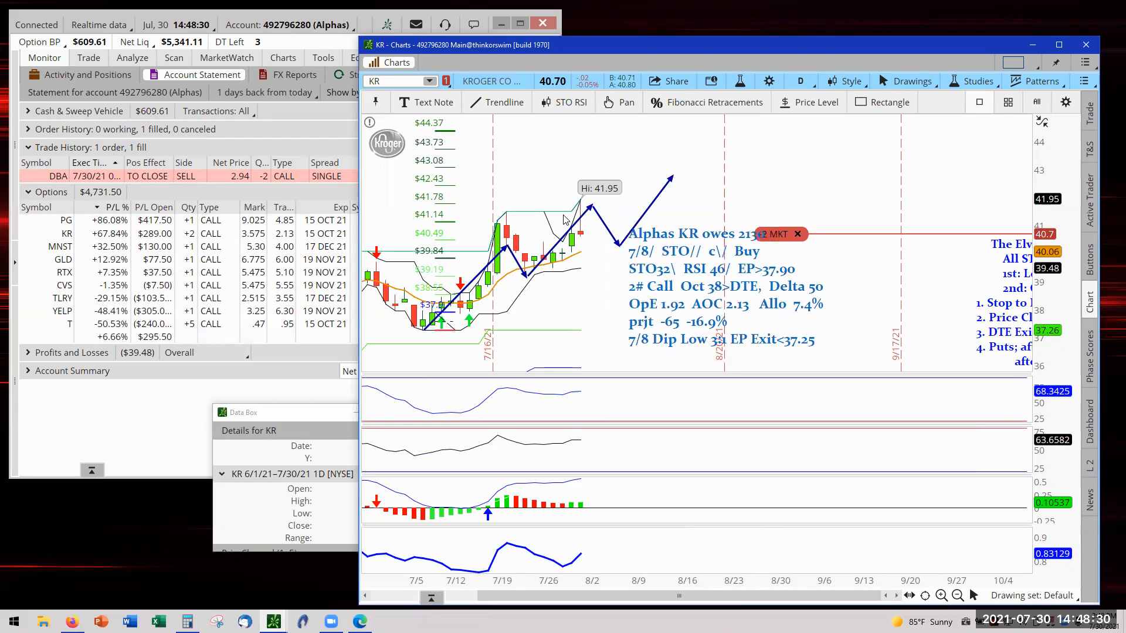
pyautogui.moveTo(486, 276)
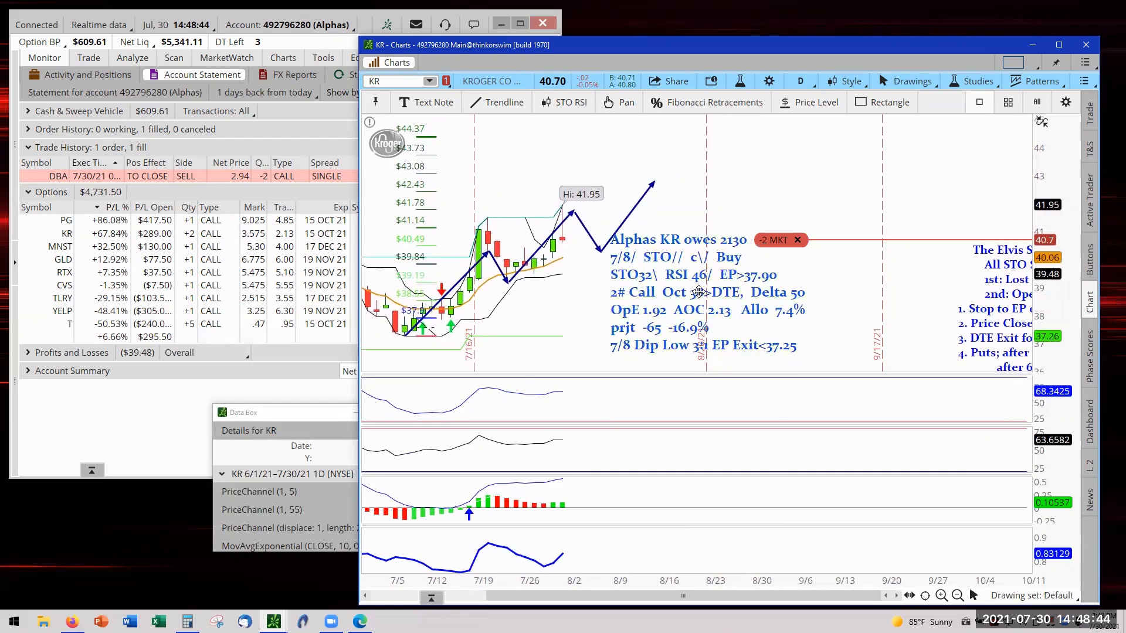
# - Replace the KR 38 call closing order with one noted '7/30 1st Win Ratio Stop'
pyautogui.rightClick(772, 240)
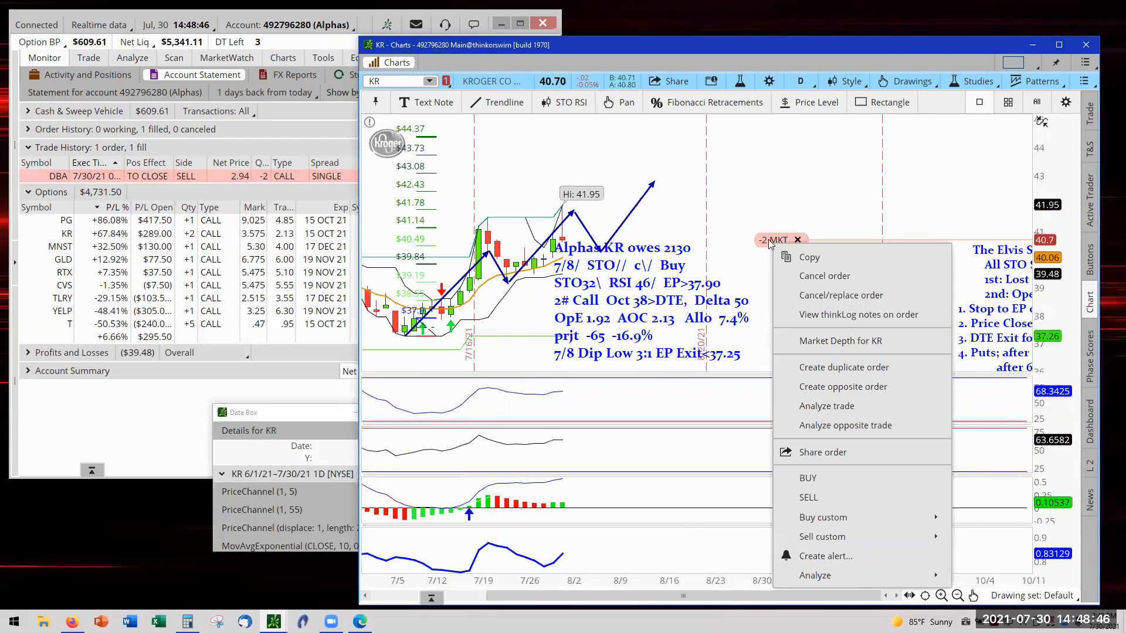
pyautogui.moveTo(841, 295)
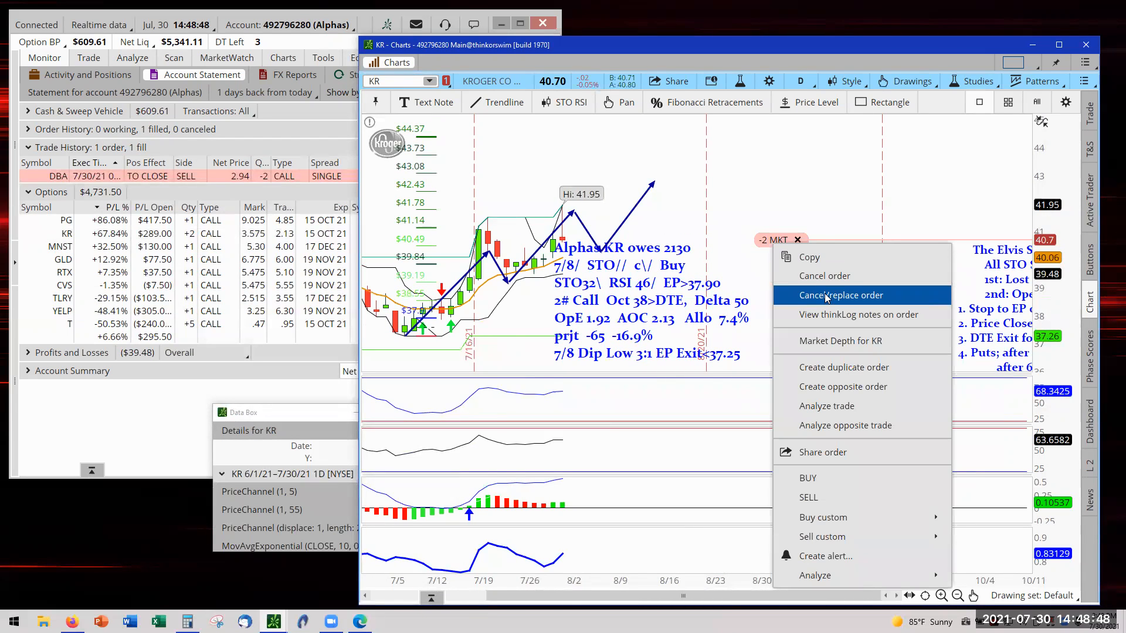
pyautogui.click(840, 295)
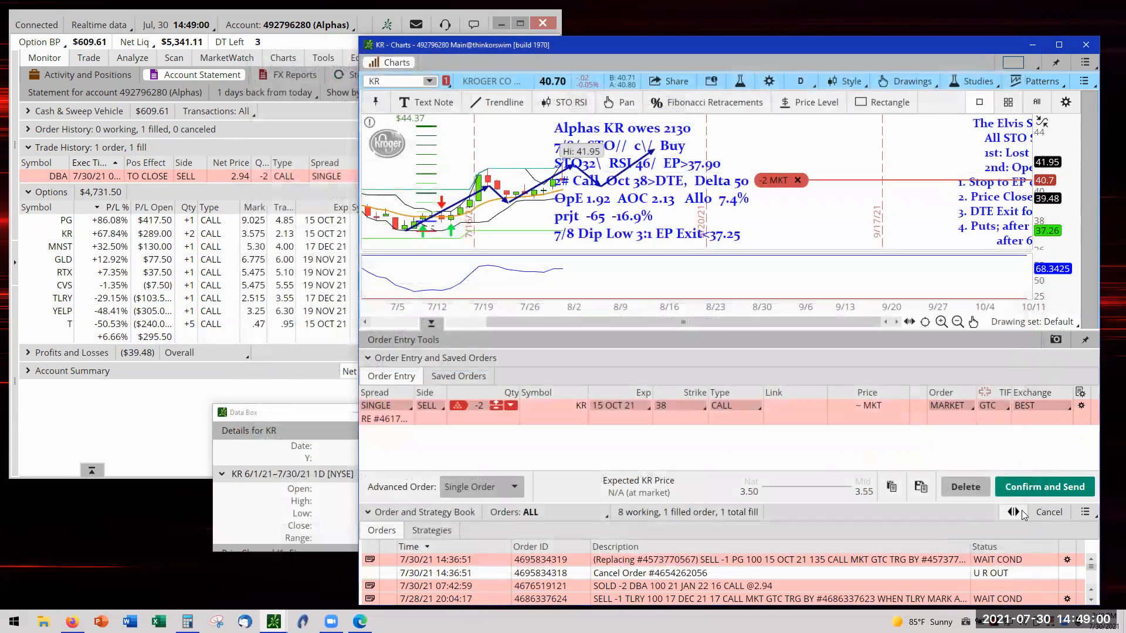
pyautogui.click(1043, 487)
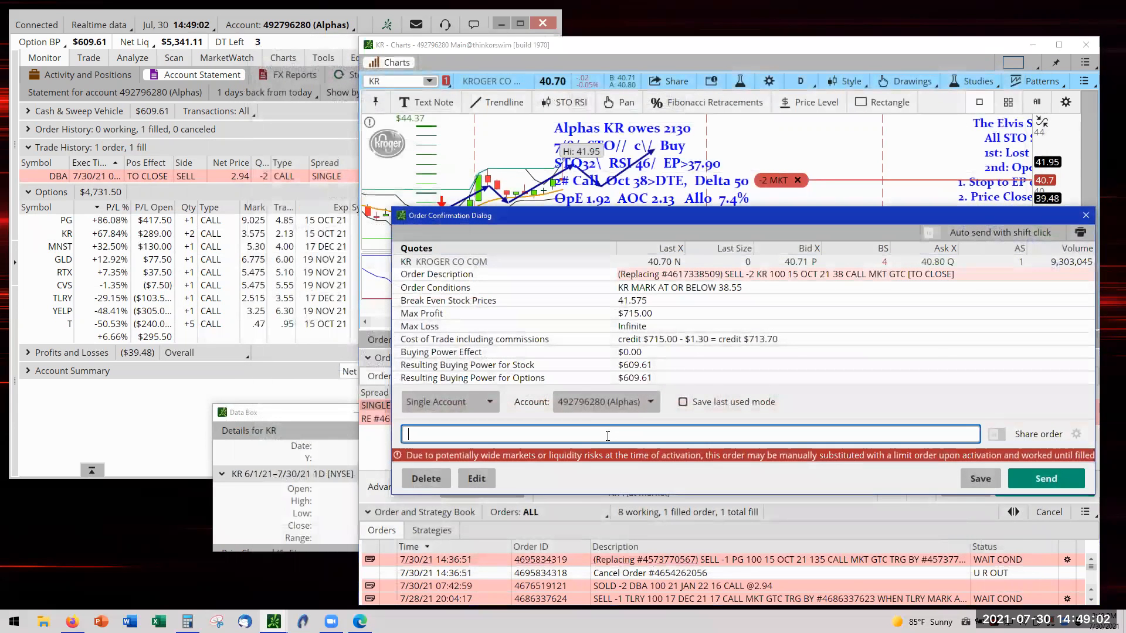
pyautogui.write('7/30 1st Win Ratio Stop')
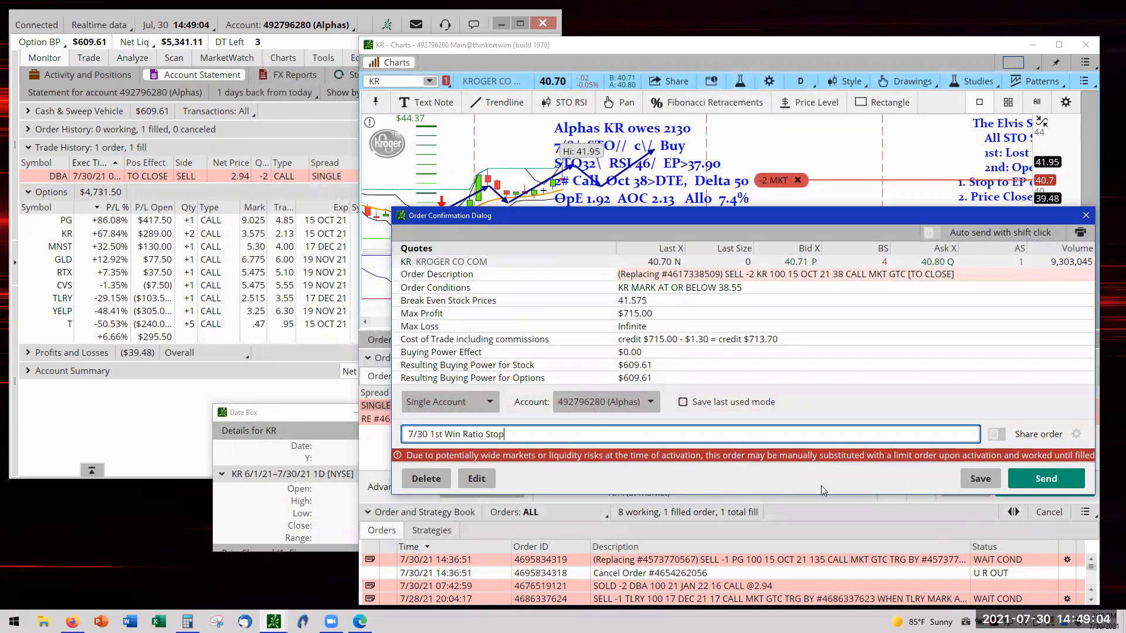
pyautogui.click(1045, 478)
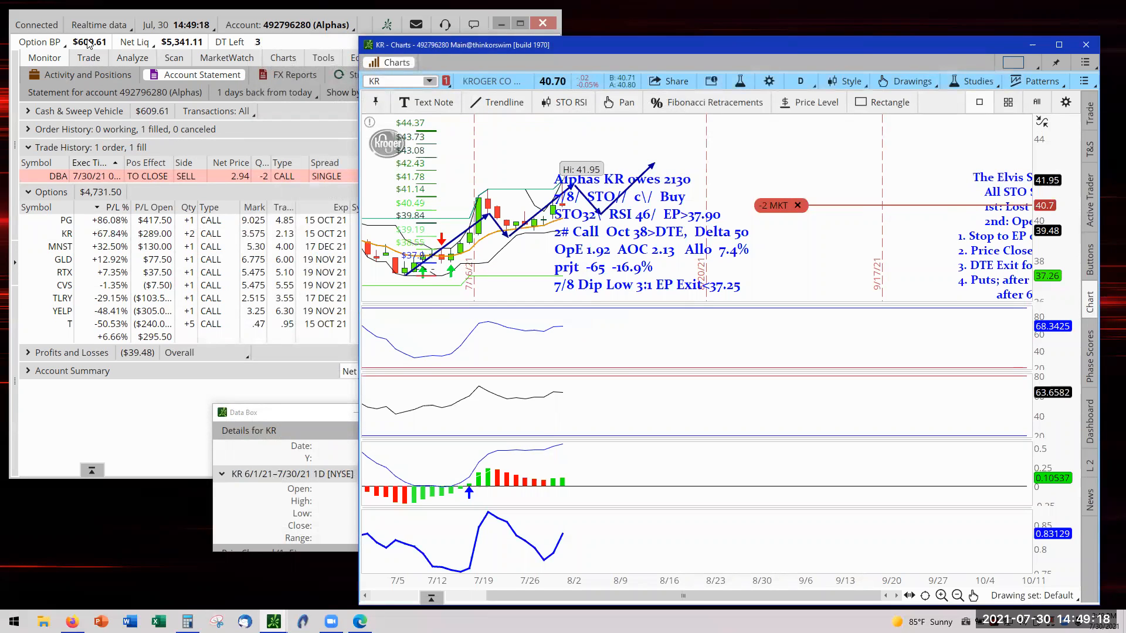
pyautogui.moveTo(104, 272)
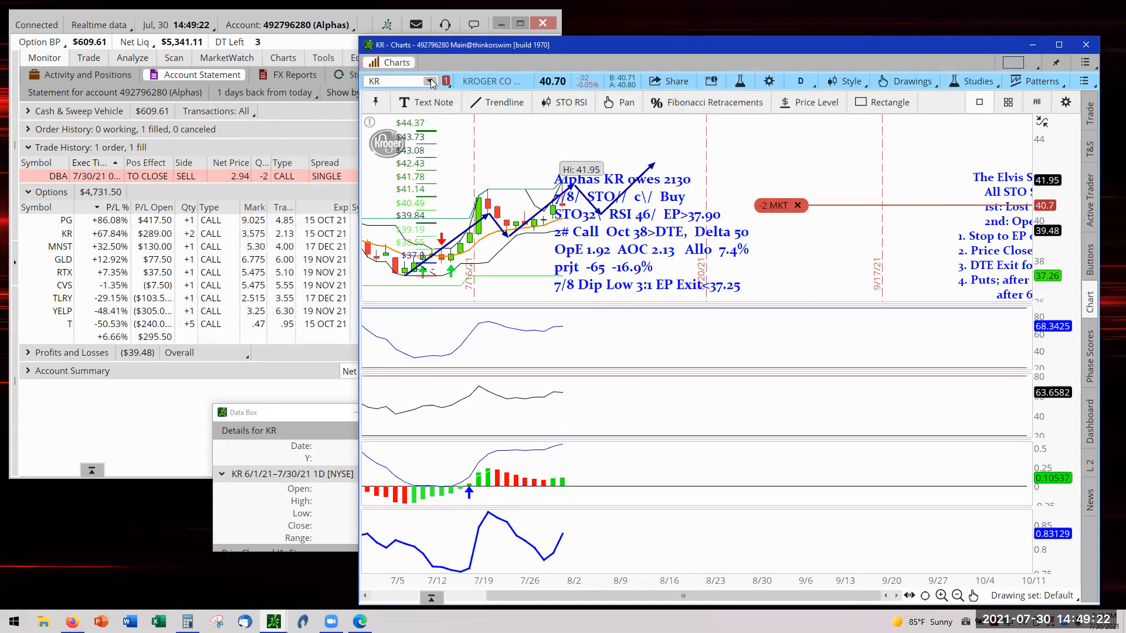
# - Load MNST from positions, zoom into recent bars, and open its note's properties
pyautogui.click(428, 80)
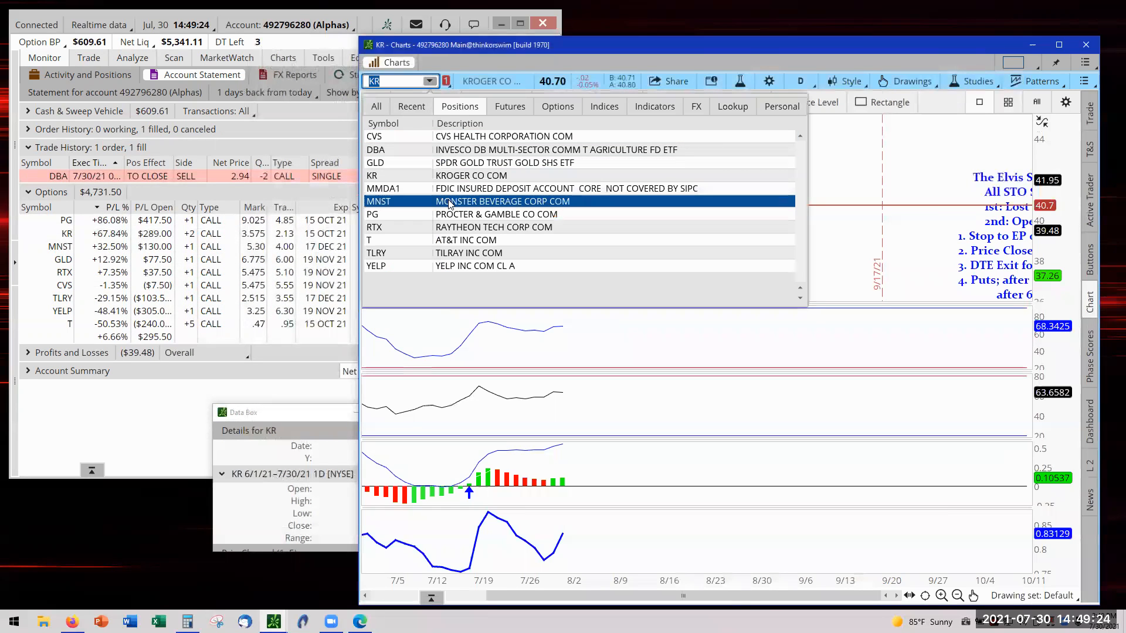
pyautogui.click(503, 201)
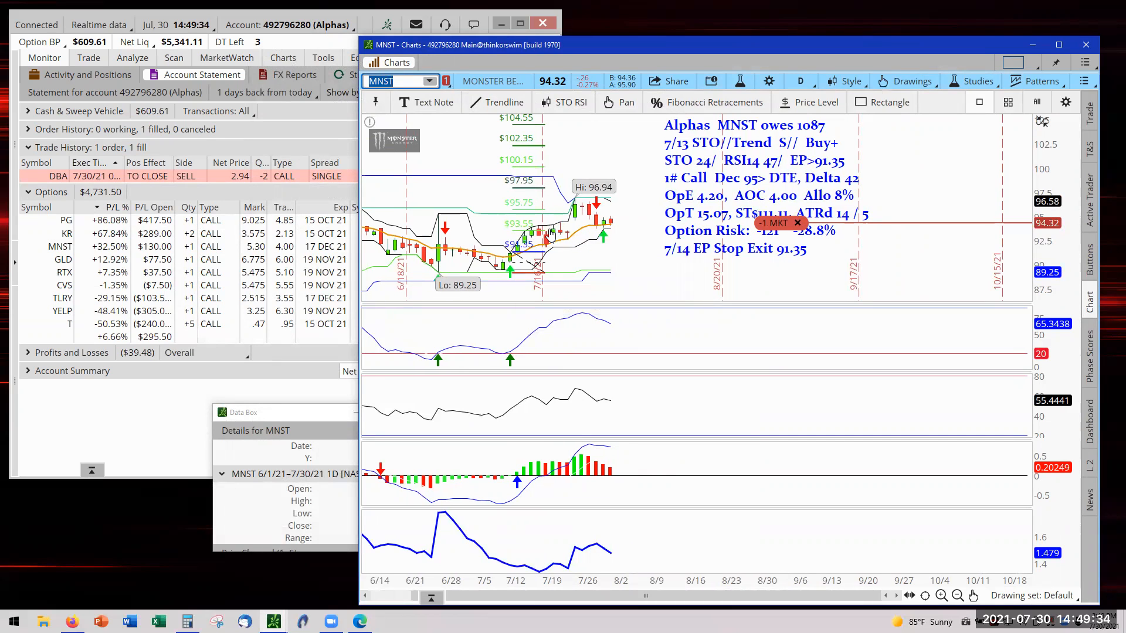
pyautogui.moveTo(578, 240)
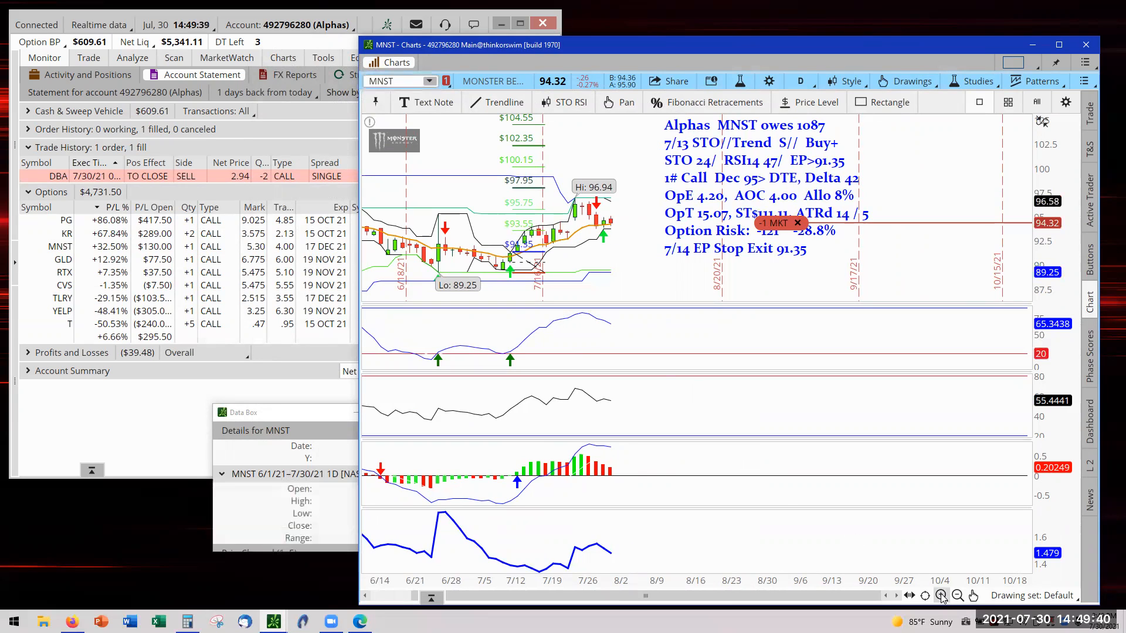
pyautogui.click(957, 596)
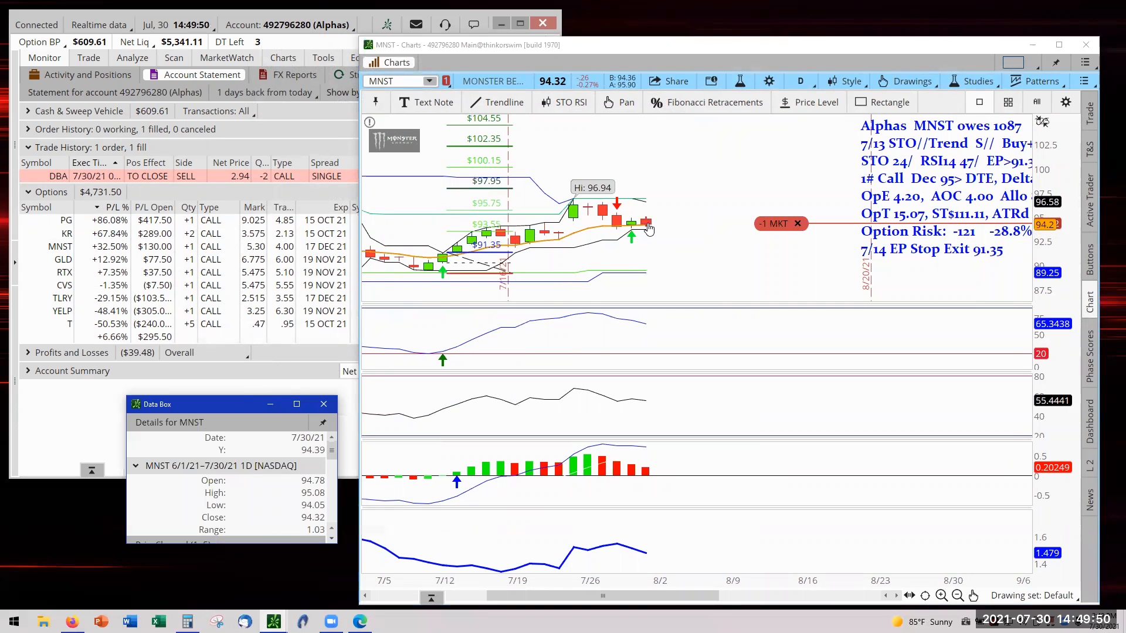
pyautogui.moveTo(646, 230)
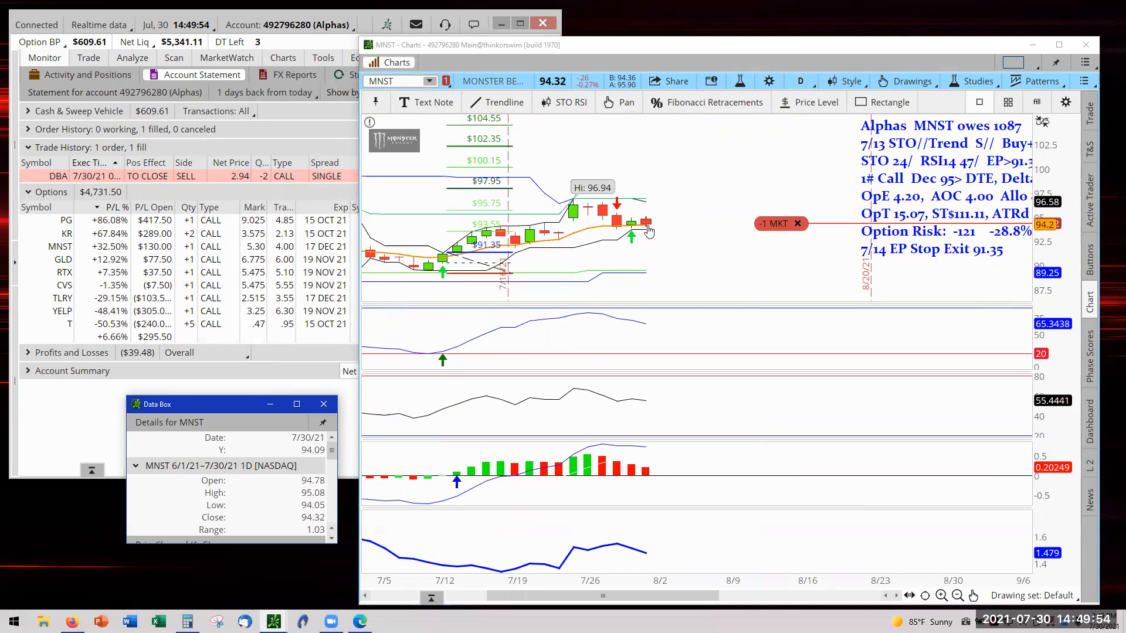
pyautogui.moveTo(638, 234)
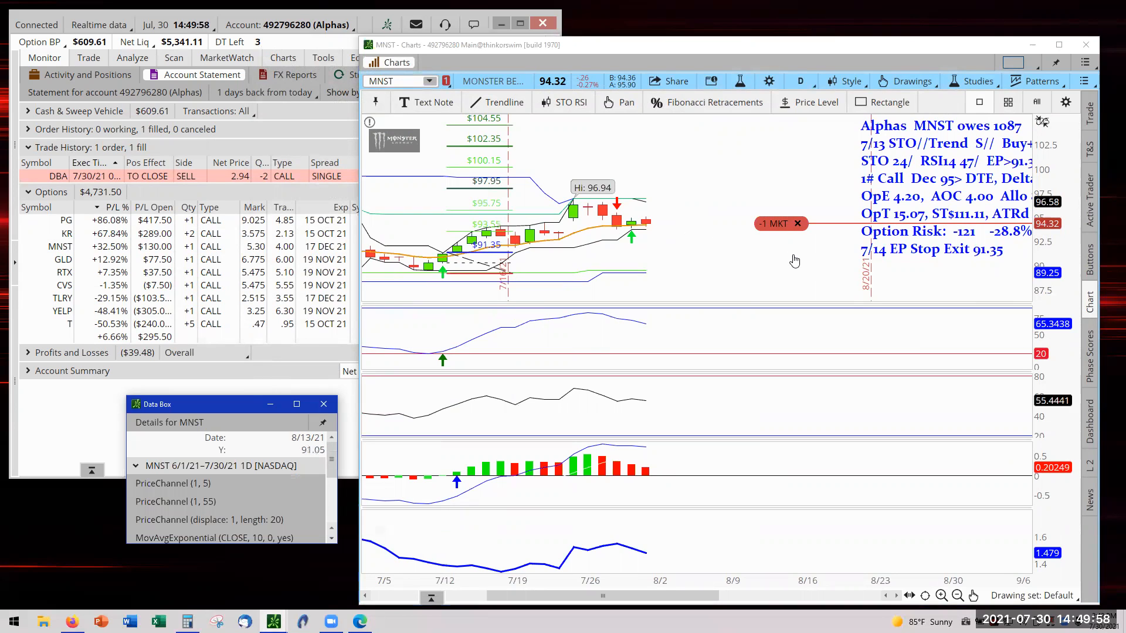
pyautogui.hscroll(-3)
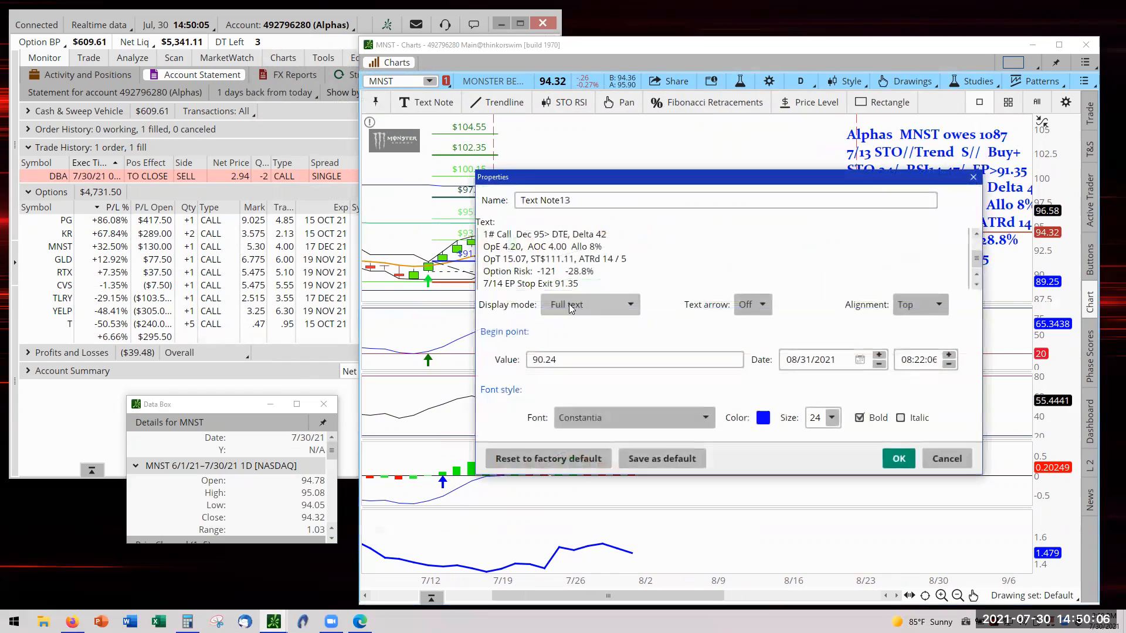
# - Rewrite the MNST note's last line as '7/30 1st Win Ratio Stop 93.55'
pyautogui.doubleClick(523, 283)
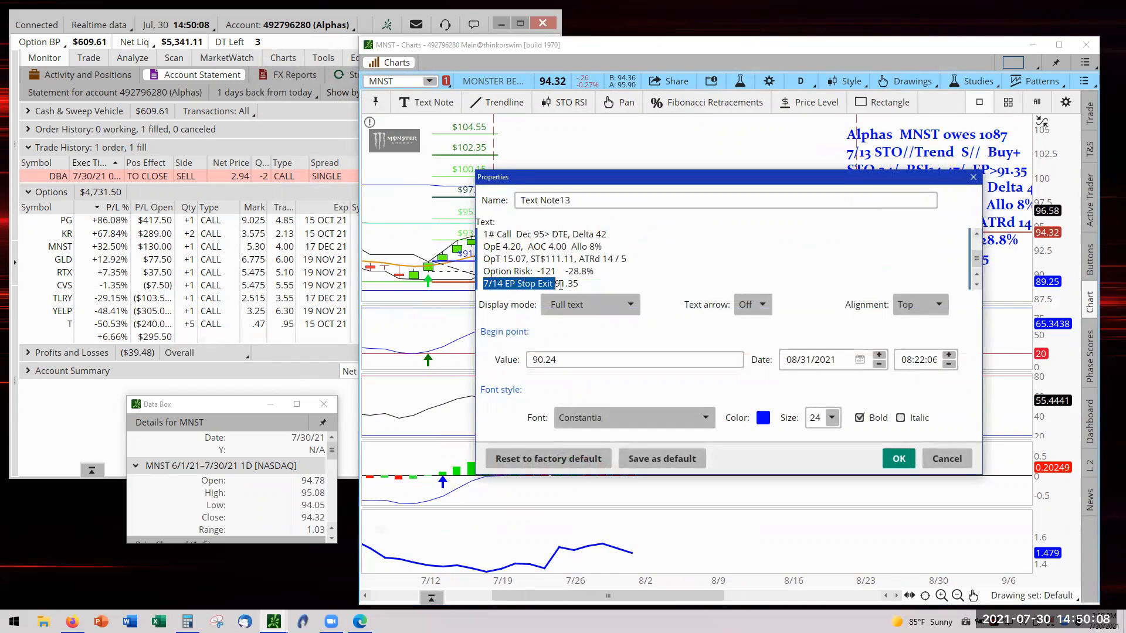
pyautogui.write('7/30 1st Win Ratio Stop')
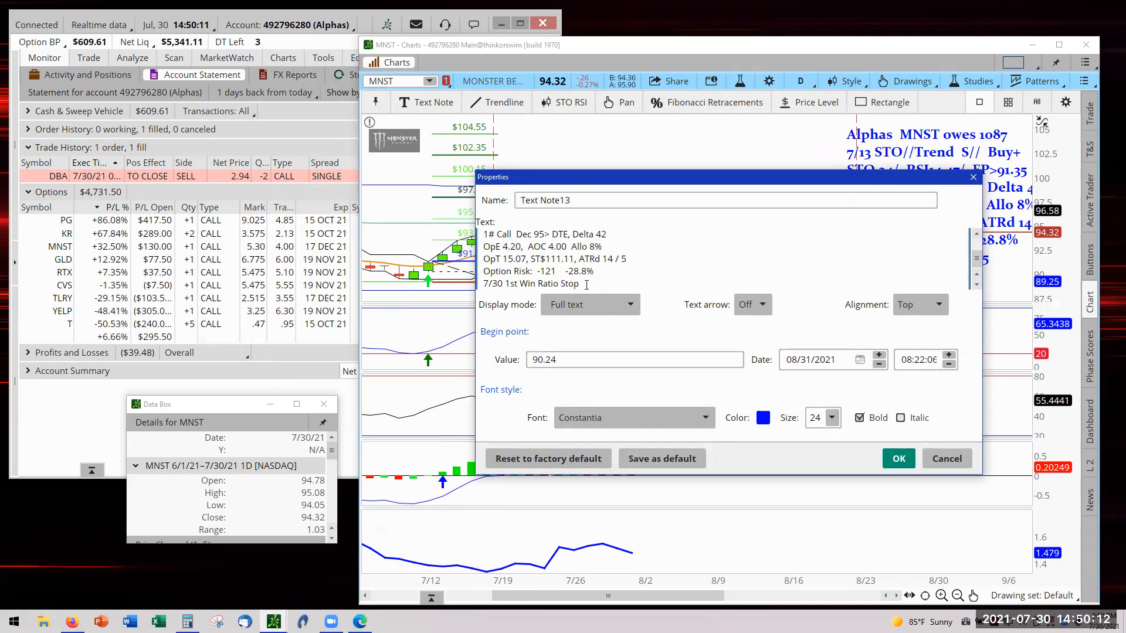
pyautogui.write('93.55')
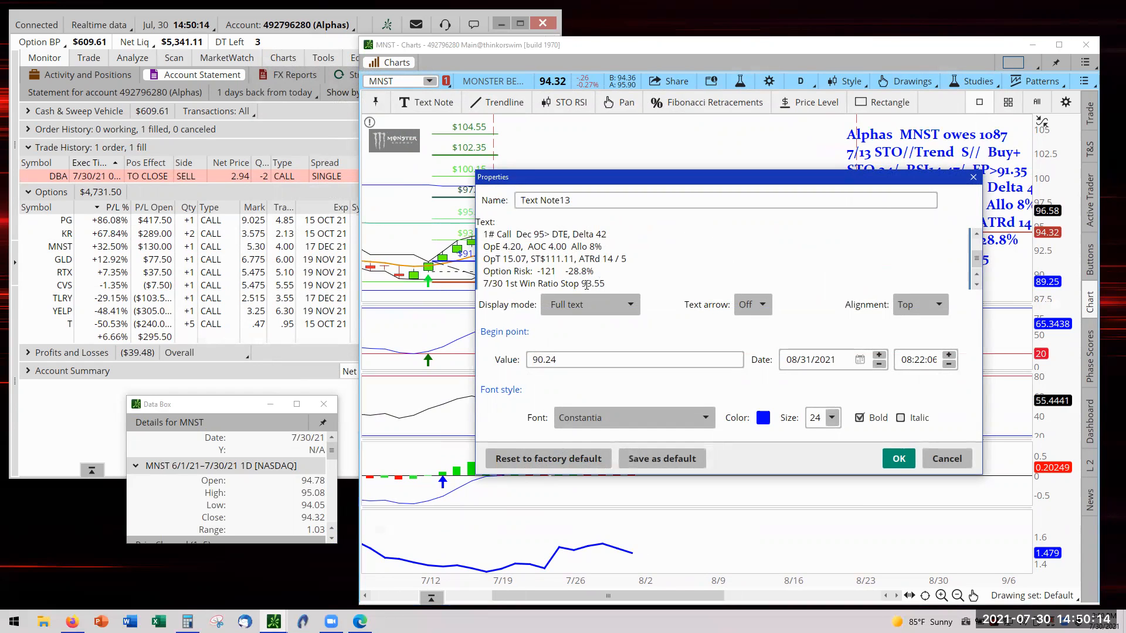
pyautogui.click(898, 458)
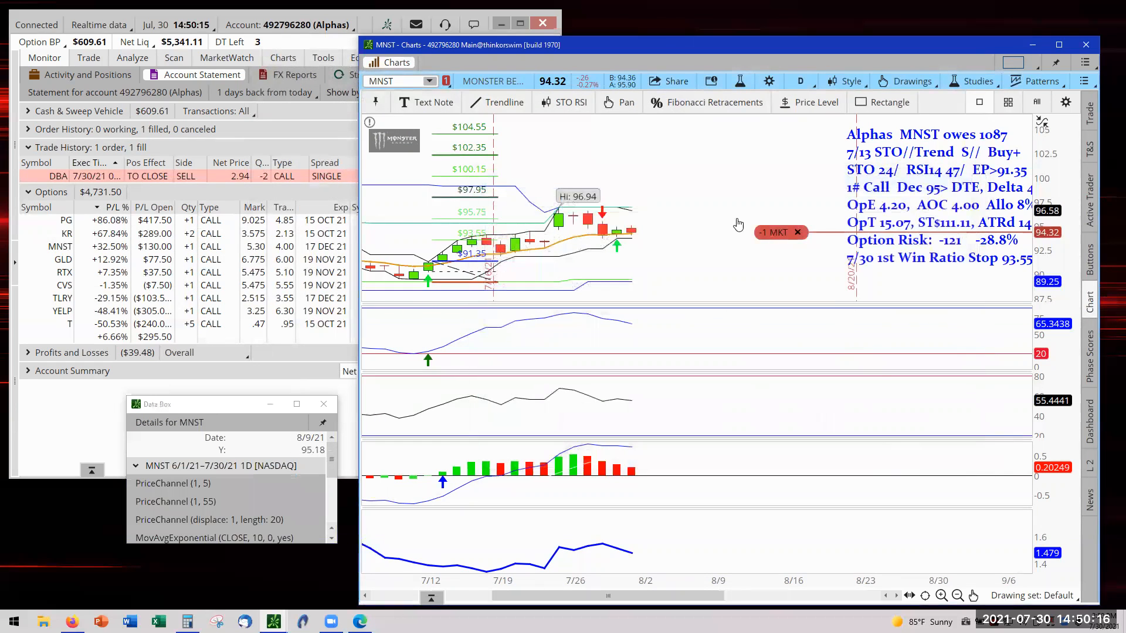
# - Replace the MNST Dec 95 call closing order with one noted '7/30 1st Win Ratio Stop'
pyautogui.rightClick(779, 232)
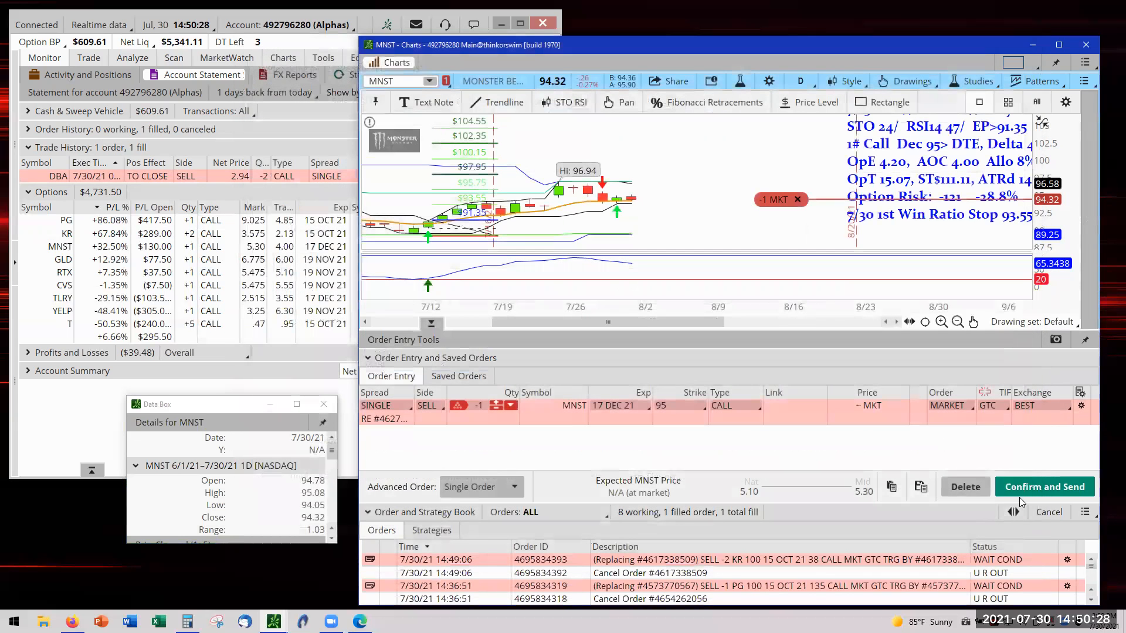
pyautogui.click(1043, 487)
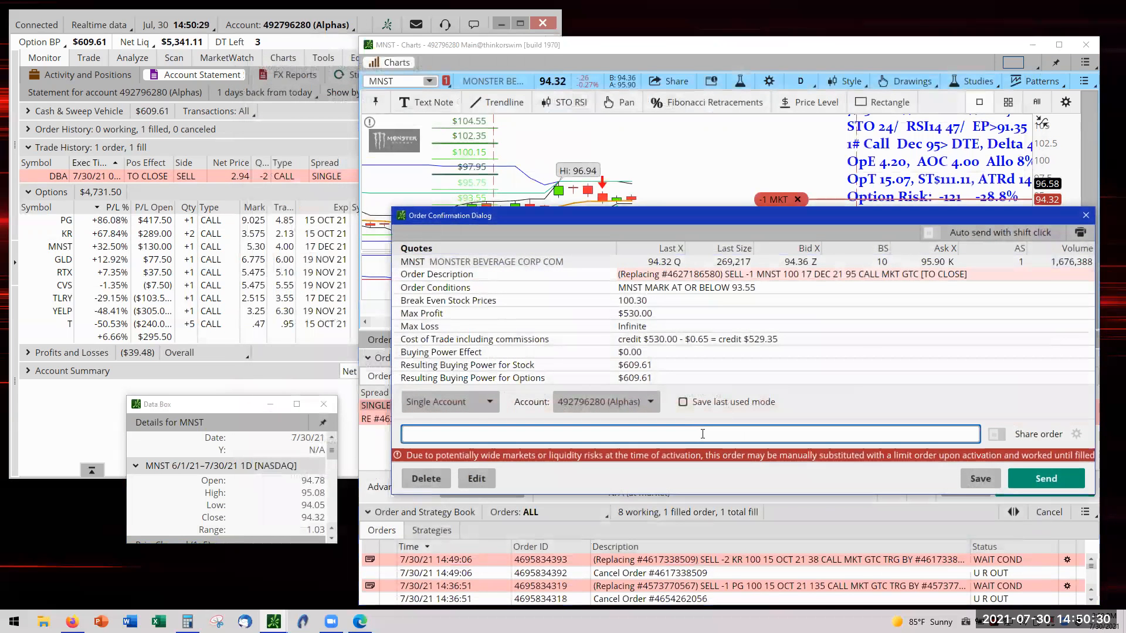
pyautogui.write('7/30 1st Win Ratio Stop')
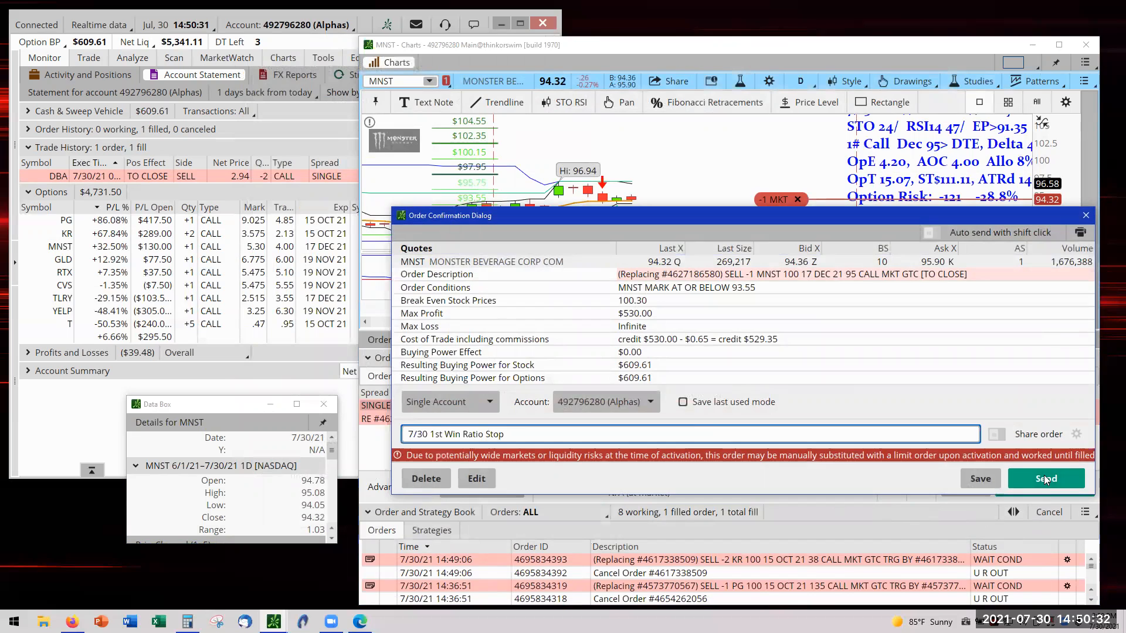
pyautogui.click(1046, 478)
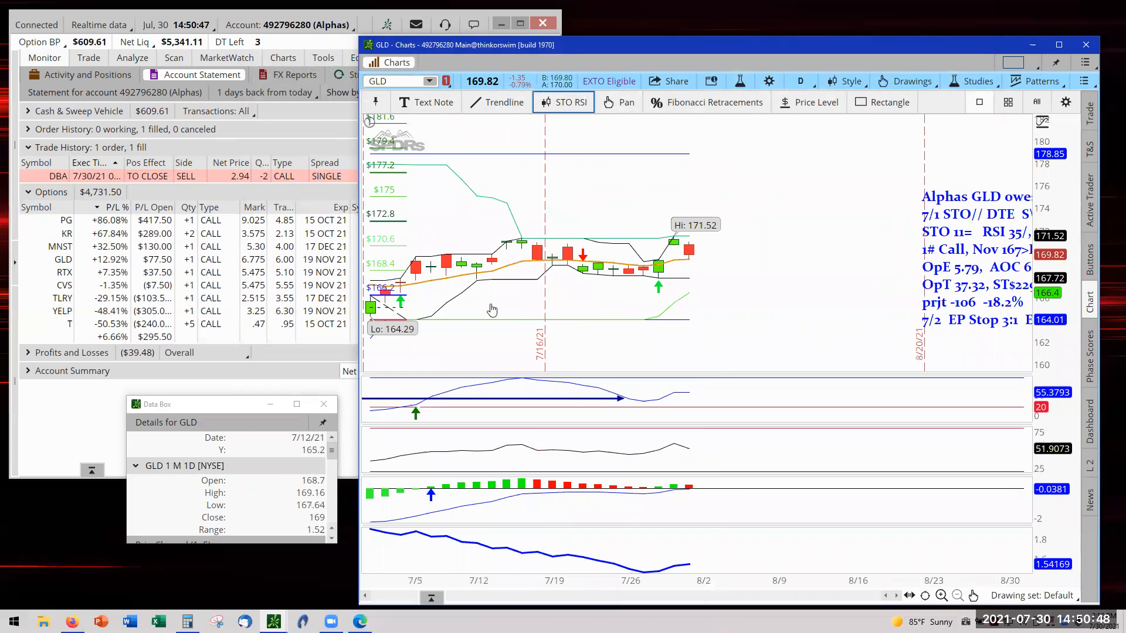
pyautogui.moveTo(384, 275)
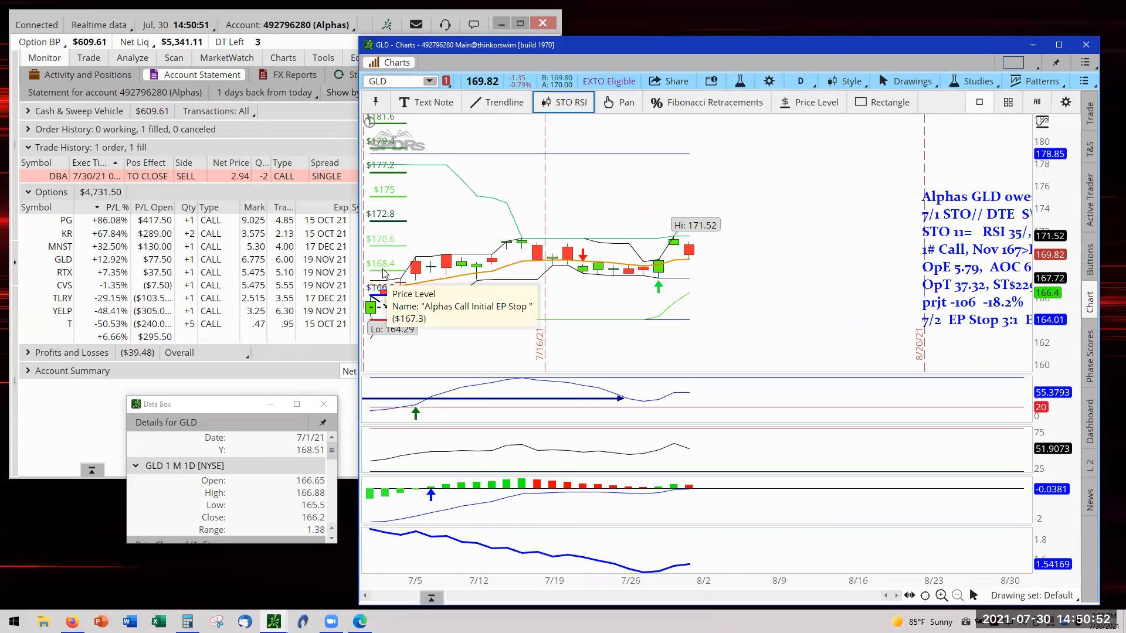
pyautogui.moveTo(546, 253)
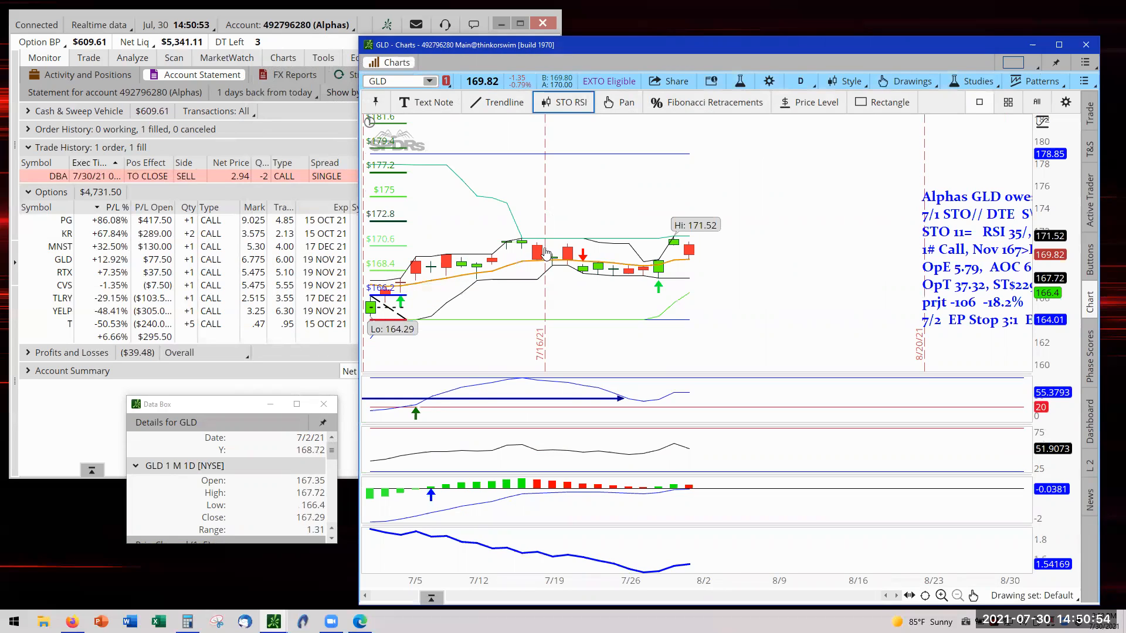
pyautogui.moveTo(691, 256)
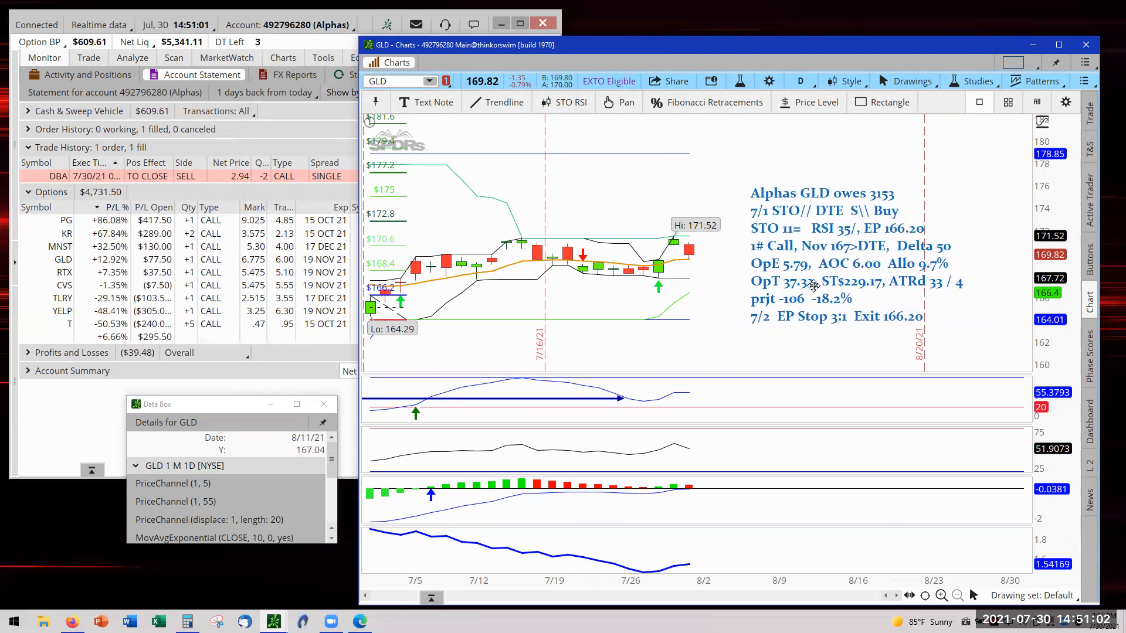
pyautogui.moveTo(815, 272)
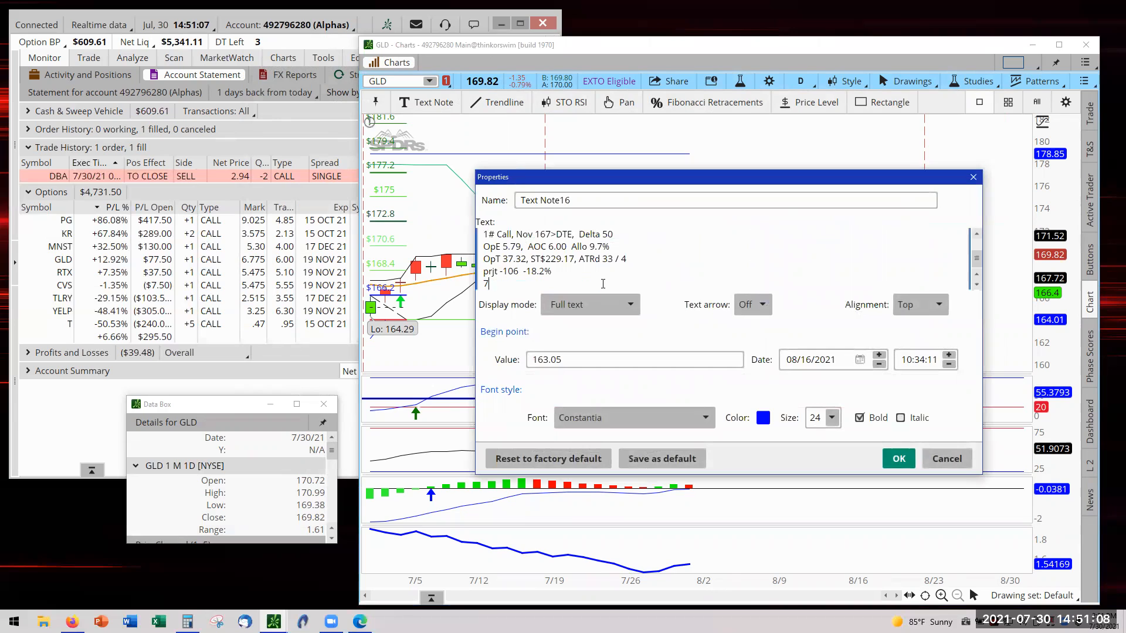
# - Update the GLD note's last line to '7/30 1st Win Ratio Stop 168.40'
pyautogui.write('/30 1st Win Ratio Stop')
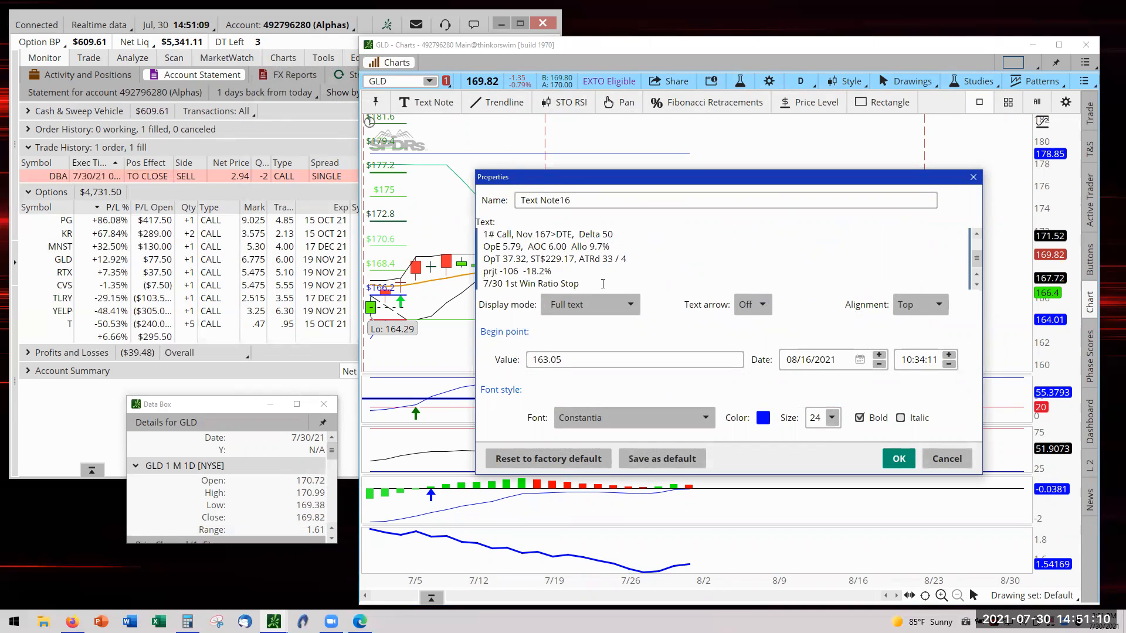
pyautogui.write('168.40')
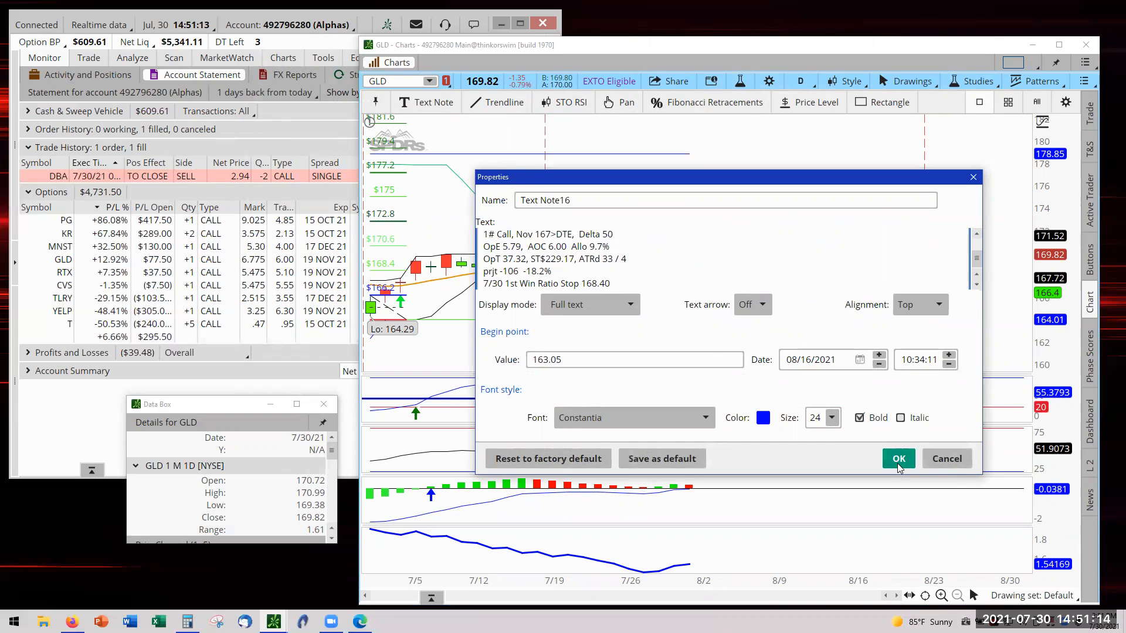
pyautogui.click(897, 458)
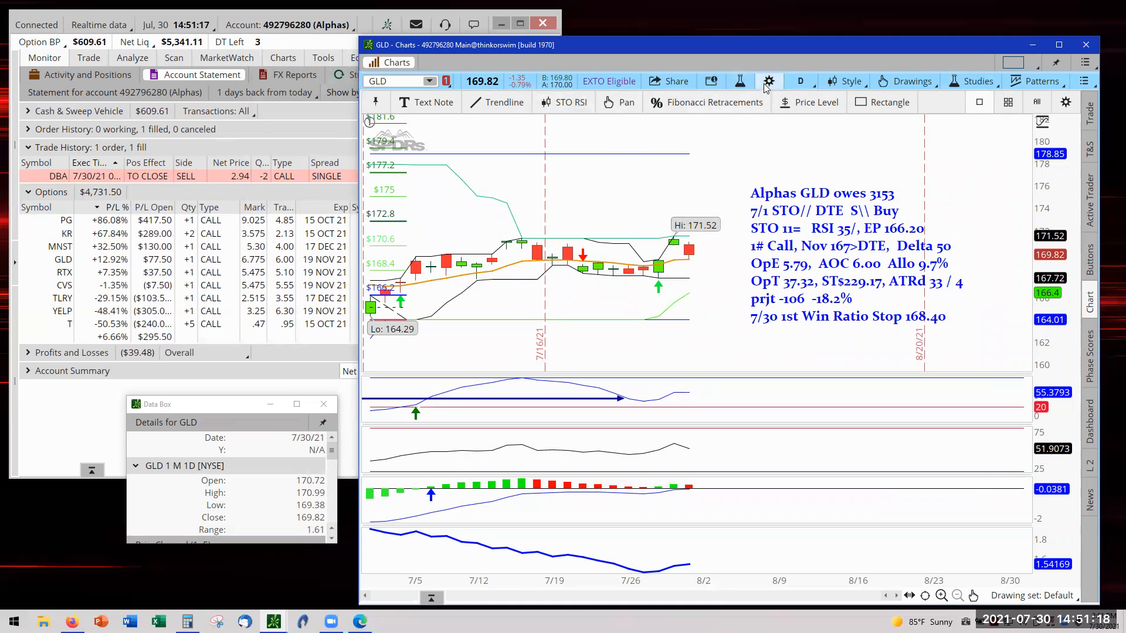
# - Adjust Chart Settings so the GLD chart displays its working sell order
pyautogui.click(768, 80)
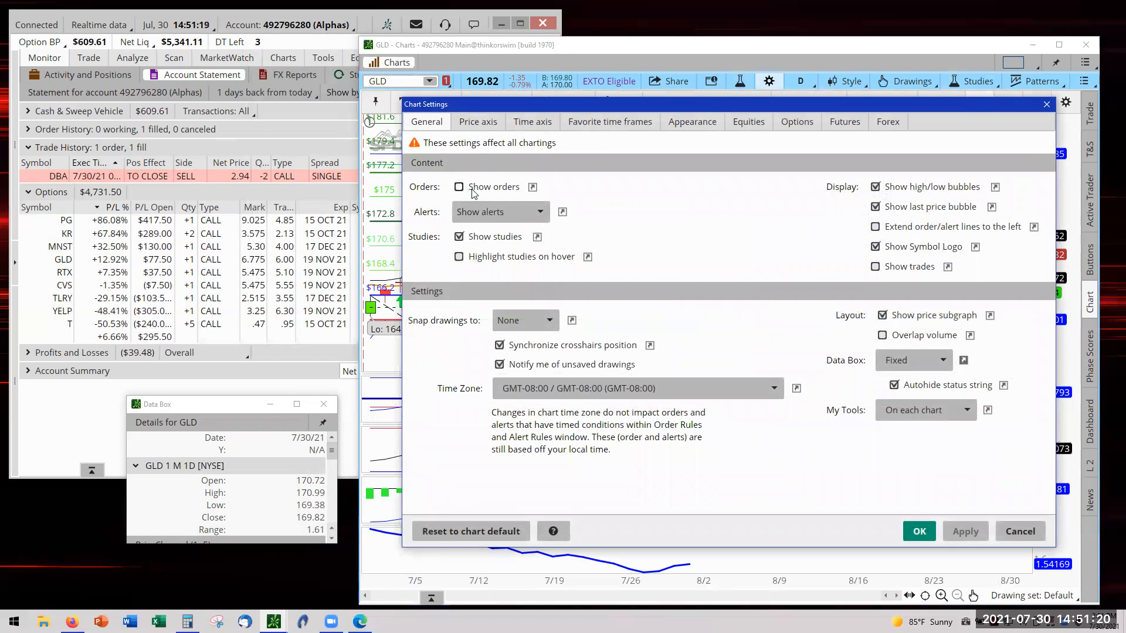
pyautogui.click(459, 186)
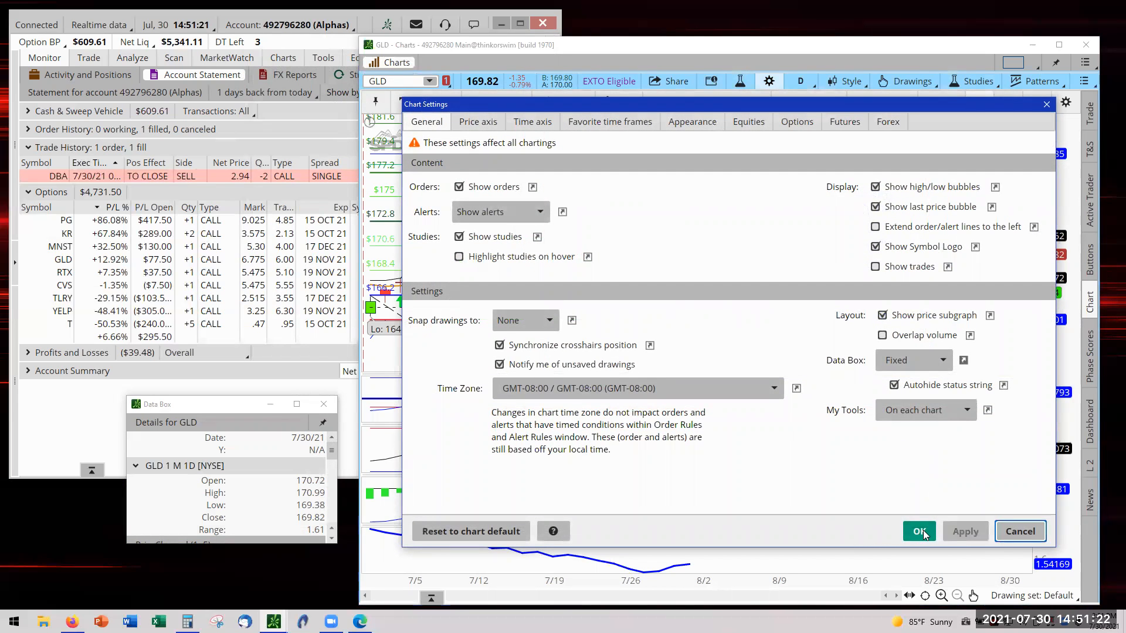
pyautogui.click(919, 531)
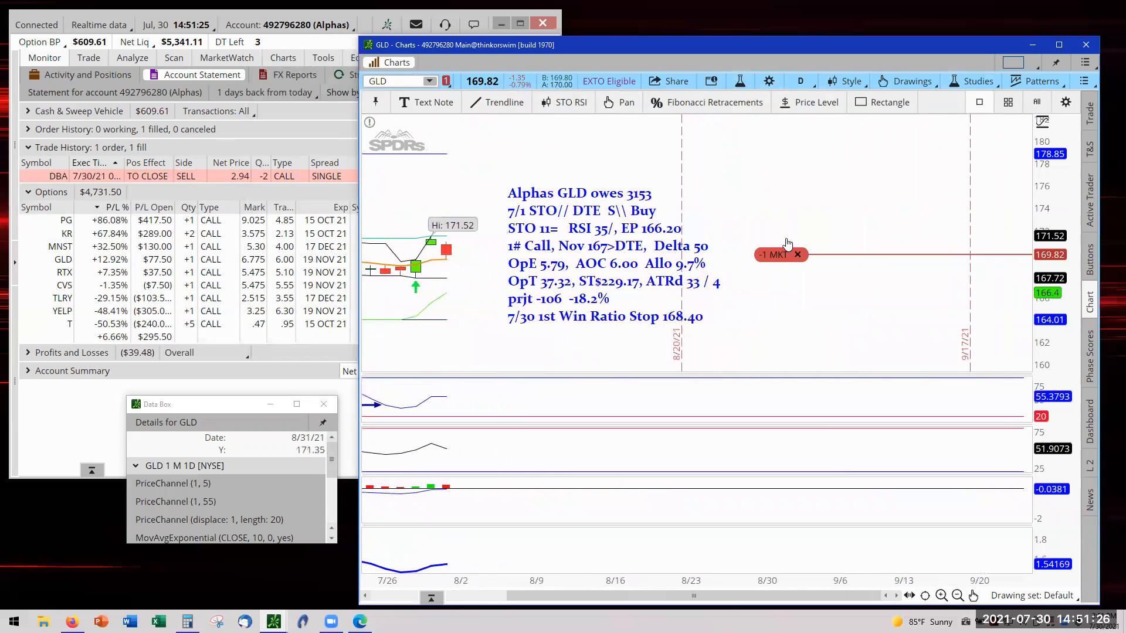
# - Replace the GLD Nov 167 call stop with a 168.40 trigger noted '7/30 1st Win Ratio Stop'
pyautogui.rightClick(771, 254)
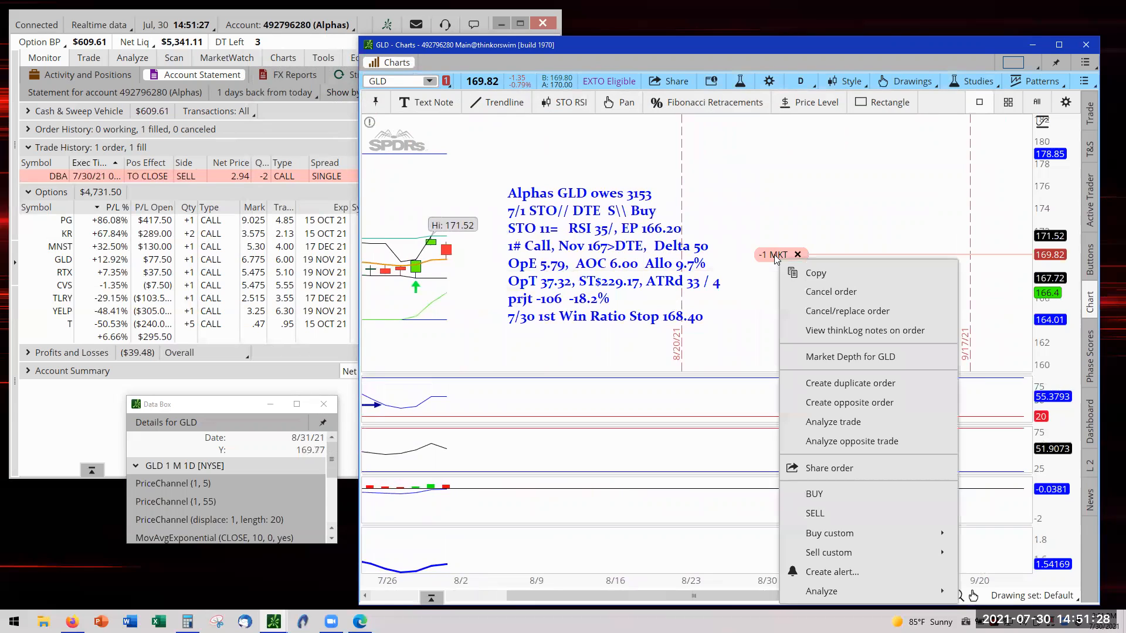
pyautogui.click(847, 311)
pyautogui.write('168.4')
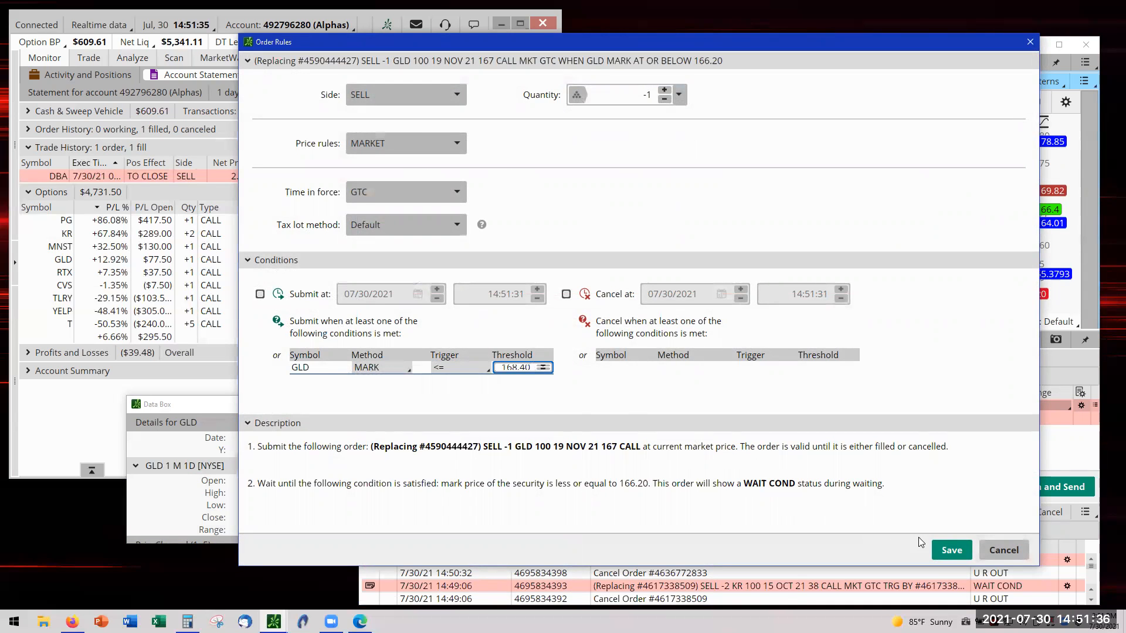
pyautogui.click(951, 550)
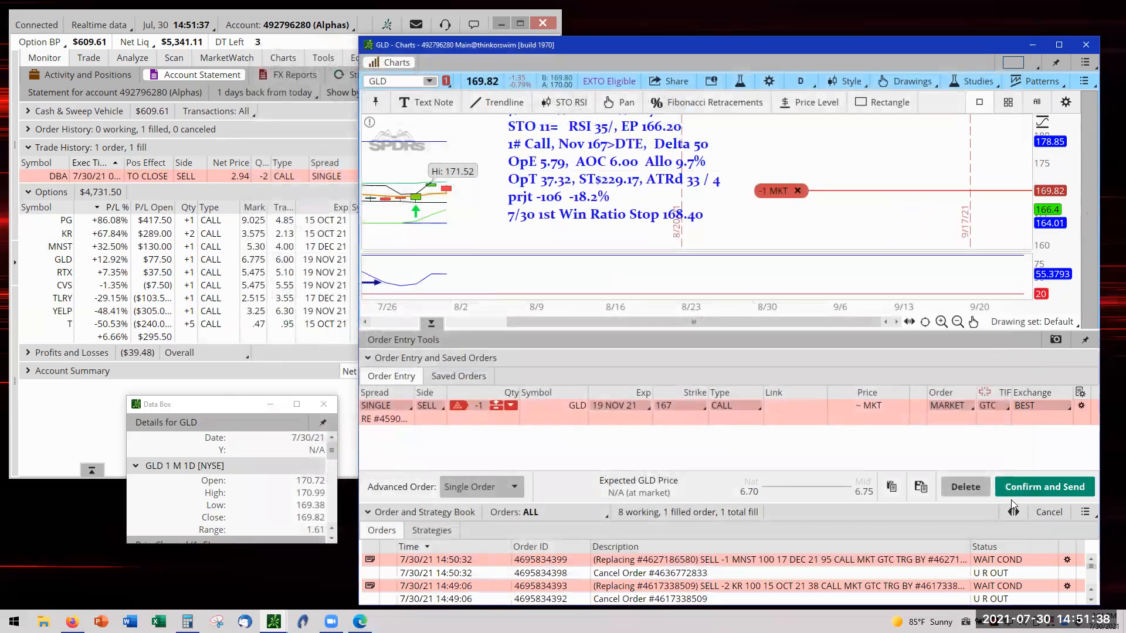
pyautogui.click(1044, 486)
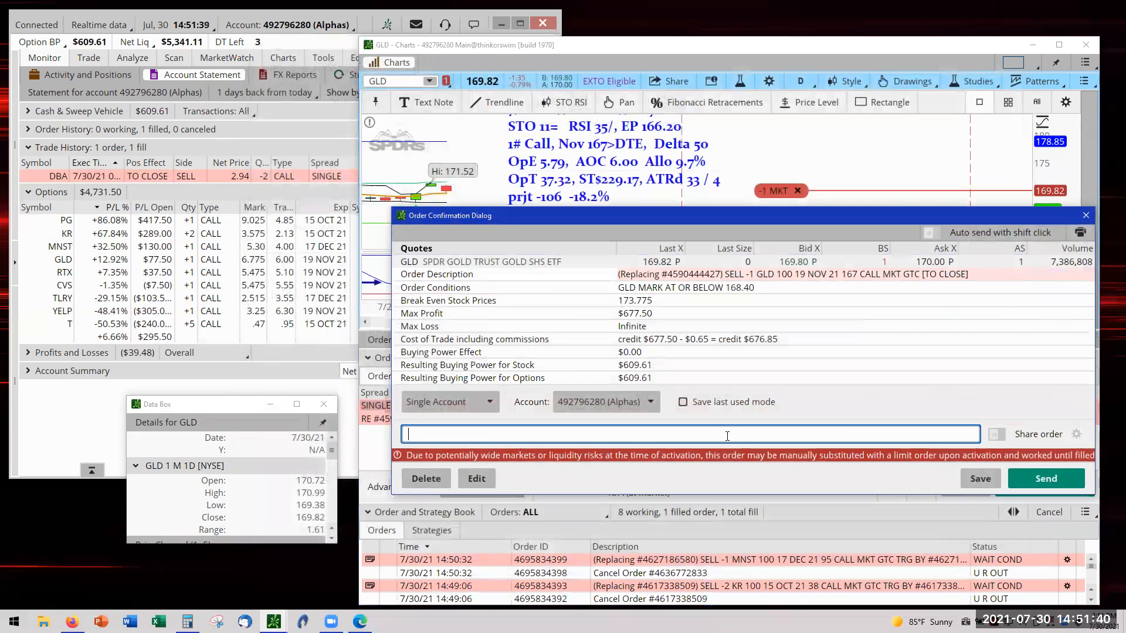
pyautogui.write('7/30 1st Win Ratio Stop')
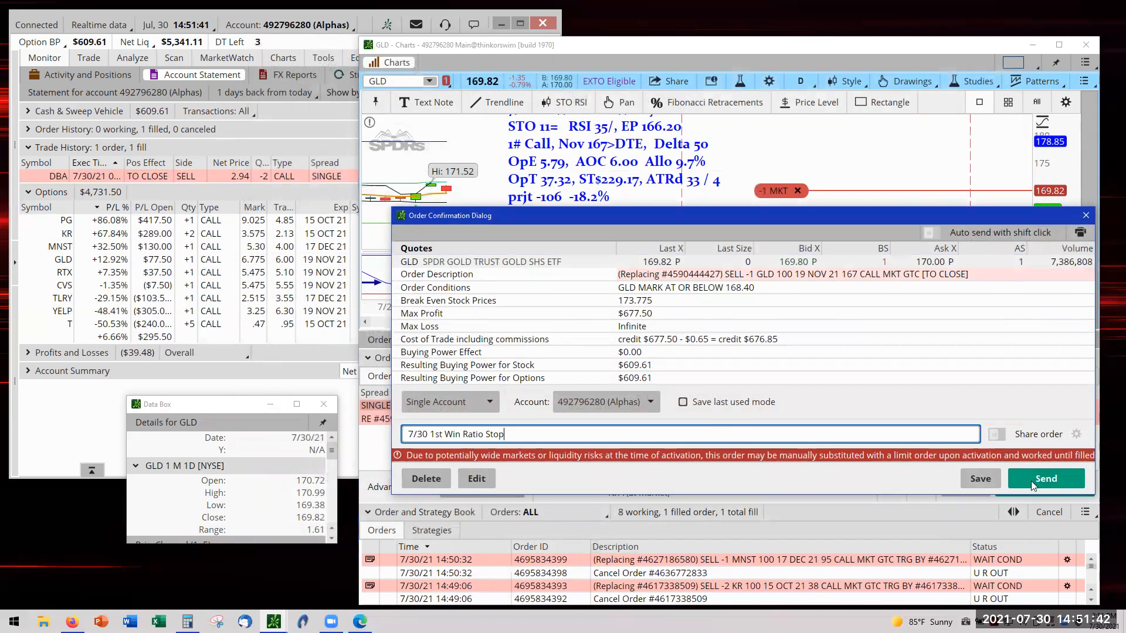
pyautogui.click(1045, 478)
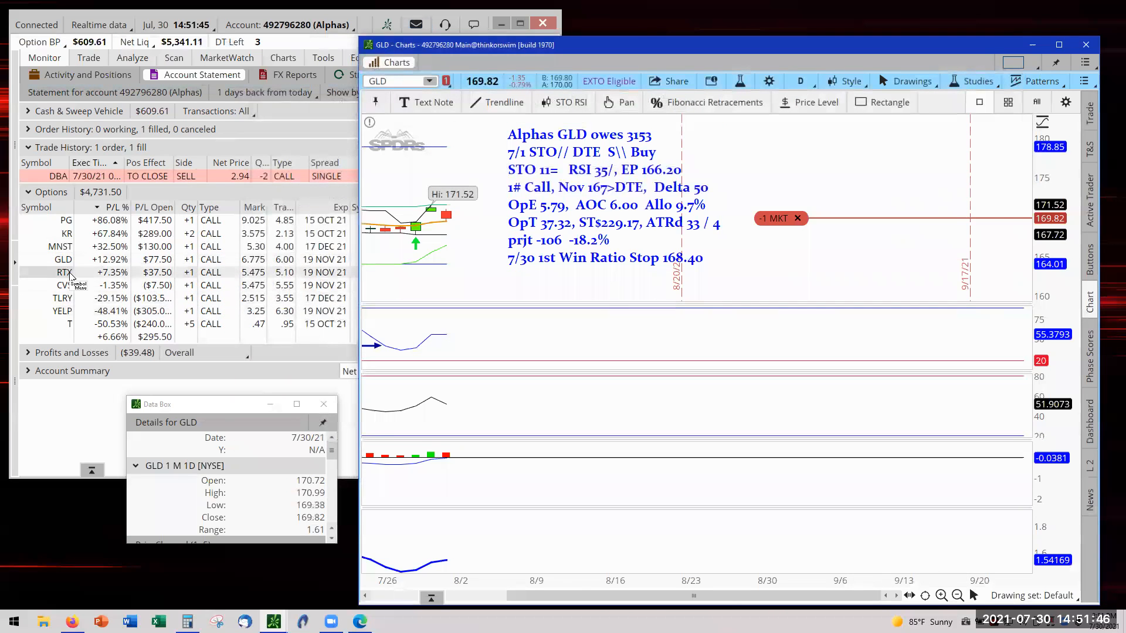
pyautogui.click(426, 81)
pyautogui.write('RTX')
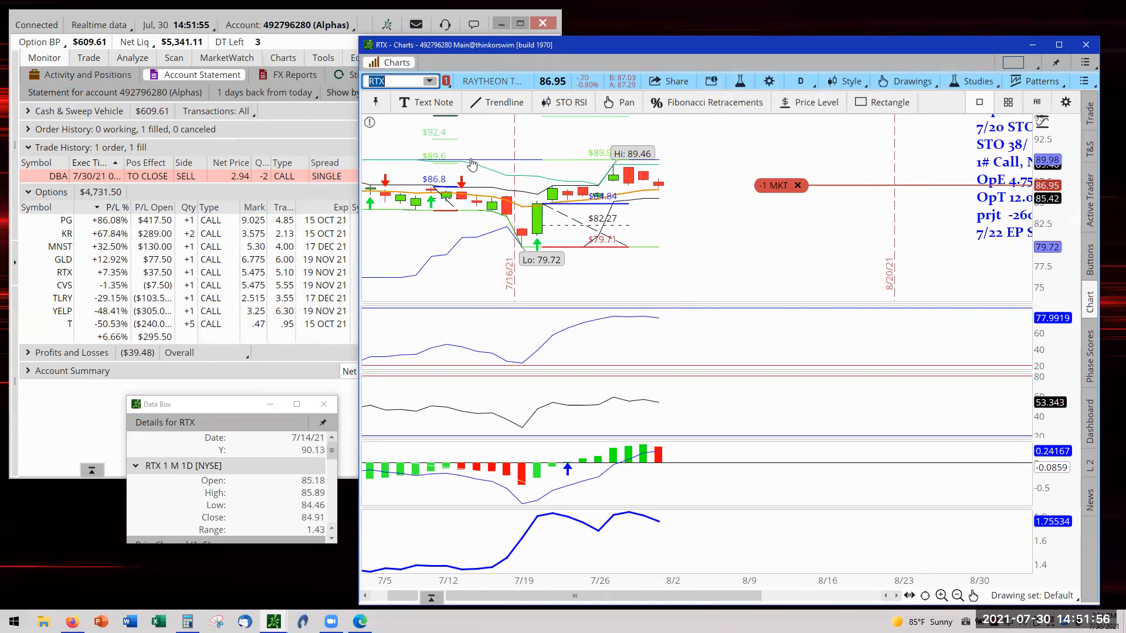
pyautogui.moveTo(445, 160)
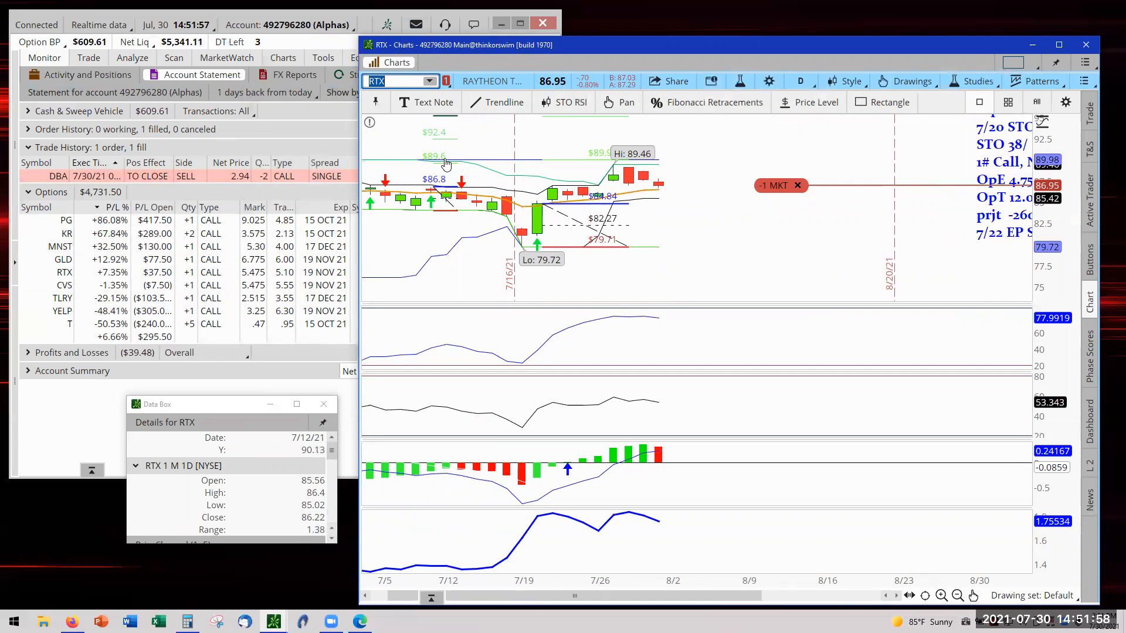
pyautogui.moveTo(465, 135)
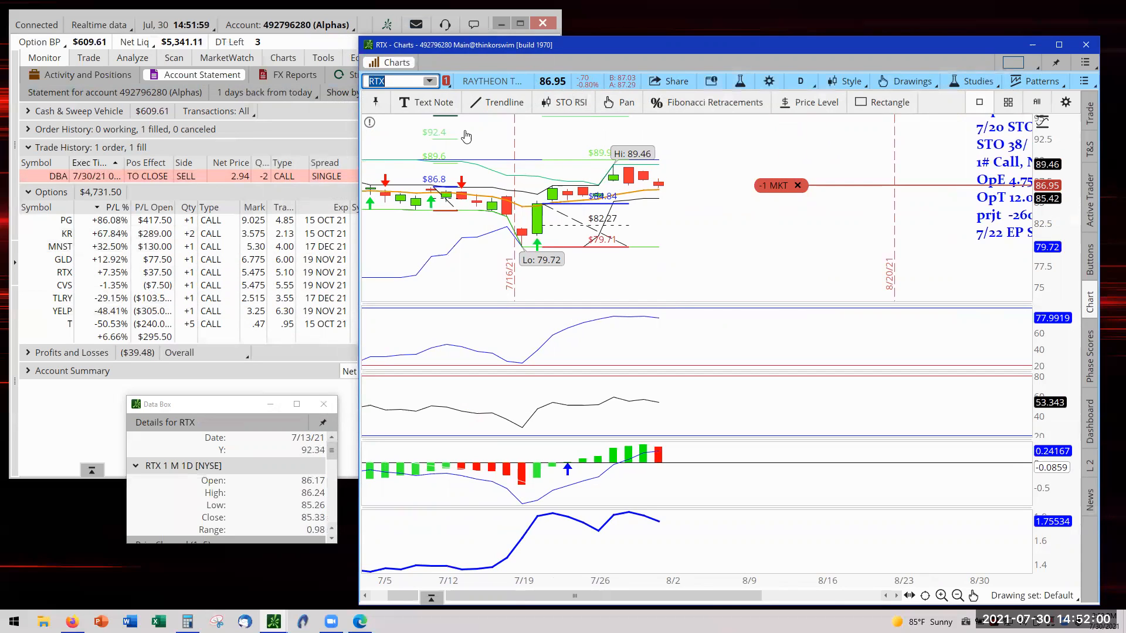
# - Review RTX with its stop unchanged, then load CVS and pick the next symbol
pyautogui.click(430, 81)
pyautogui.write('CVS')
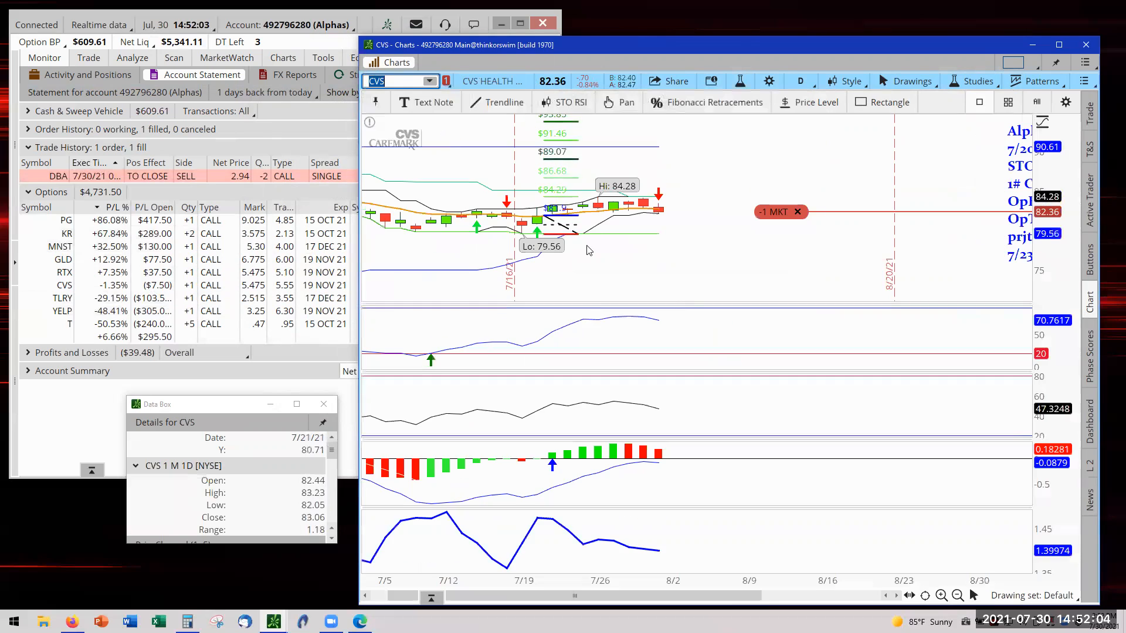
pyautogui.moveTo(616, 205)
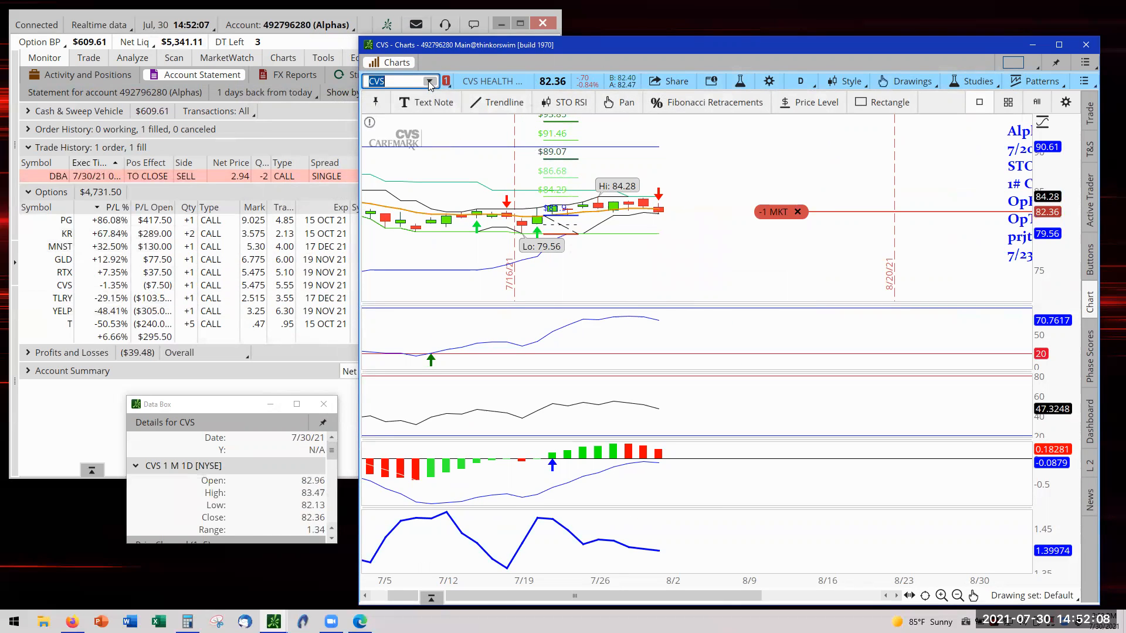
pyautogui.click(429, 80)
pyautogui.write('TLRY')
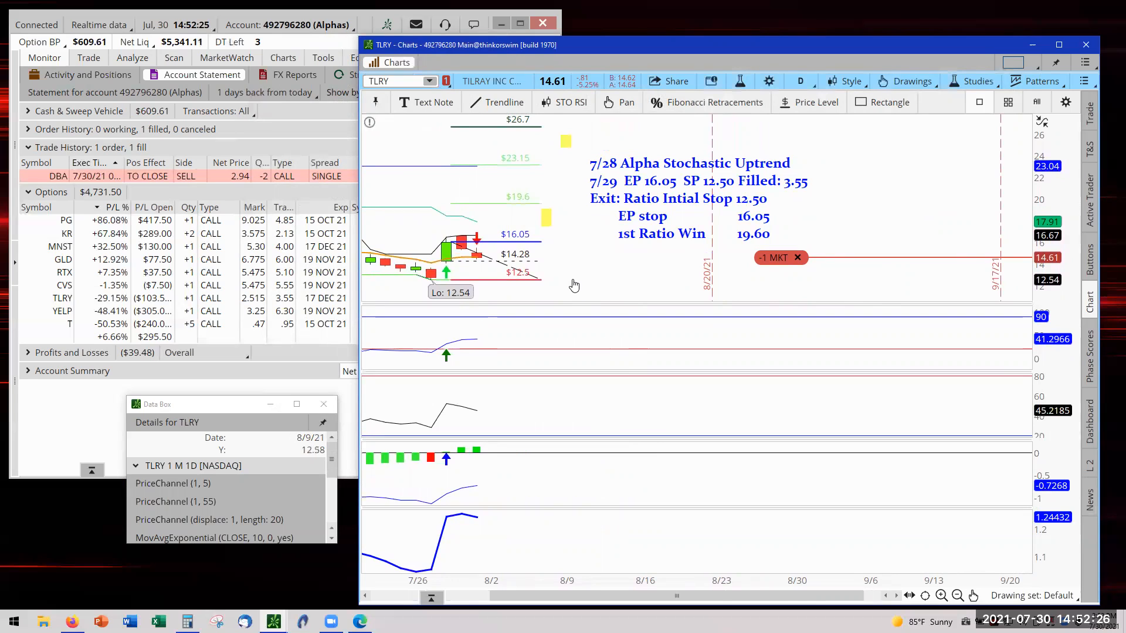
pyautogui.moveTo(589, 271)
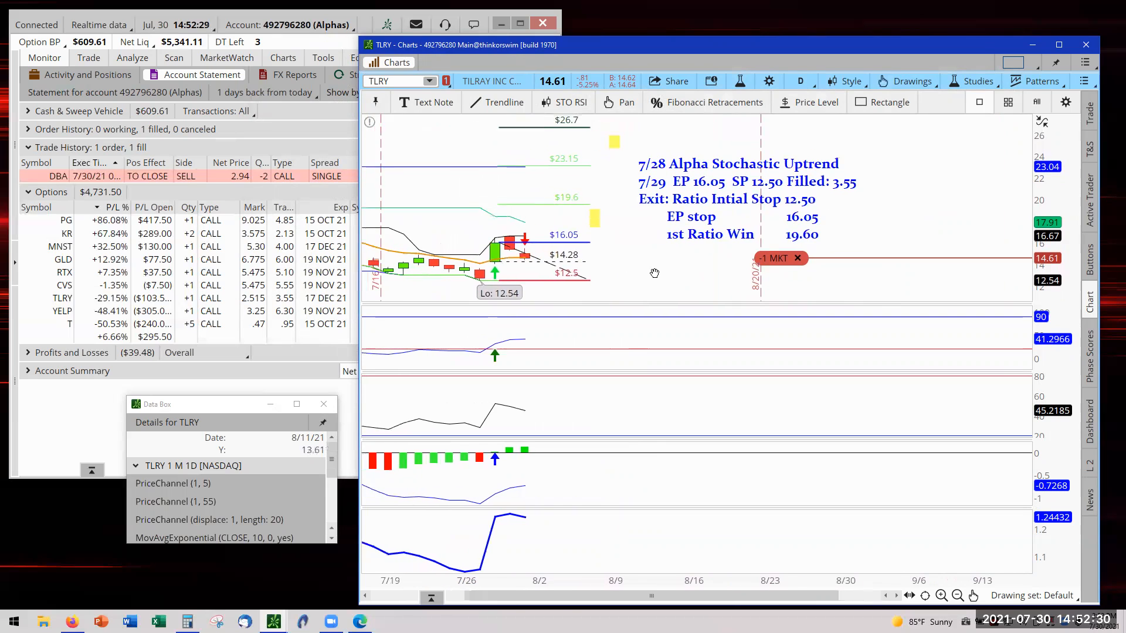
pyautogui.moveTo(510, 276)
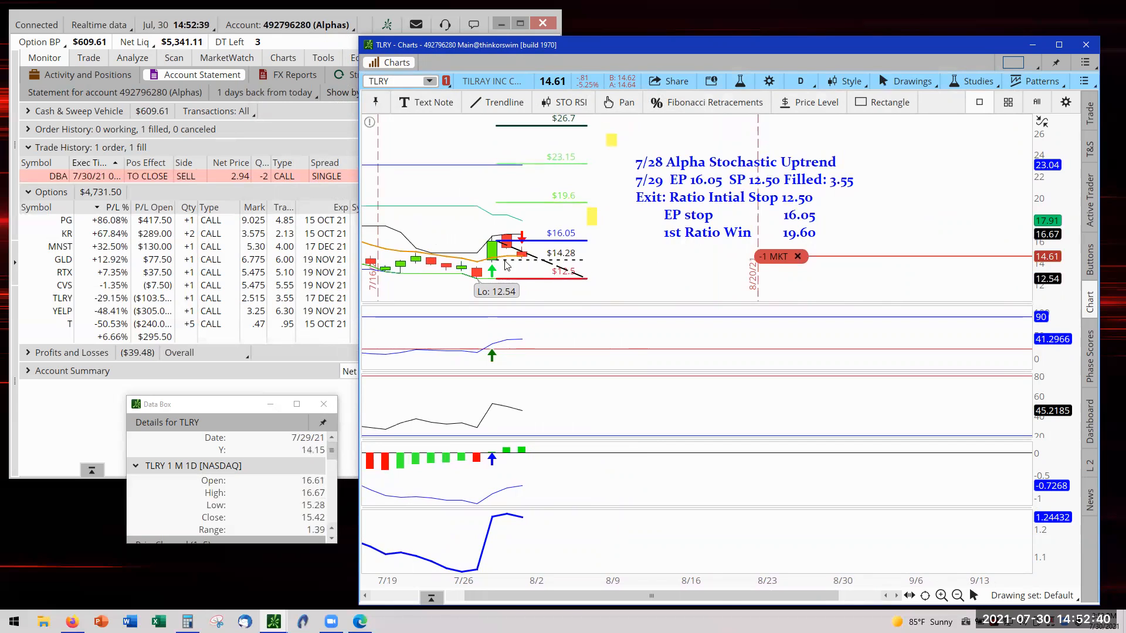
pyautogui.moveTo(531, 263)
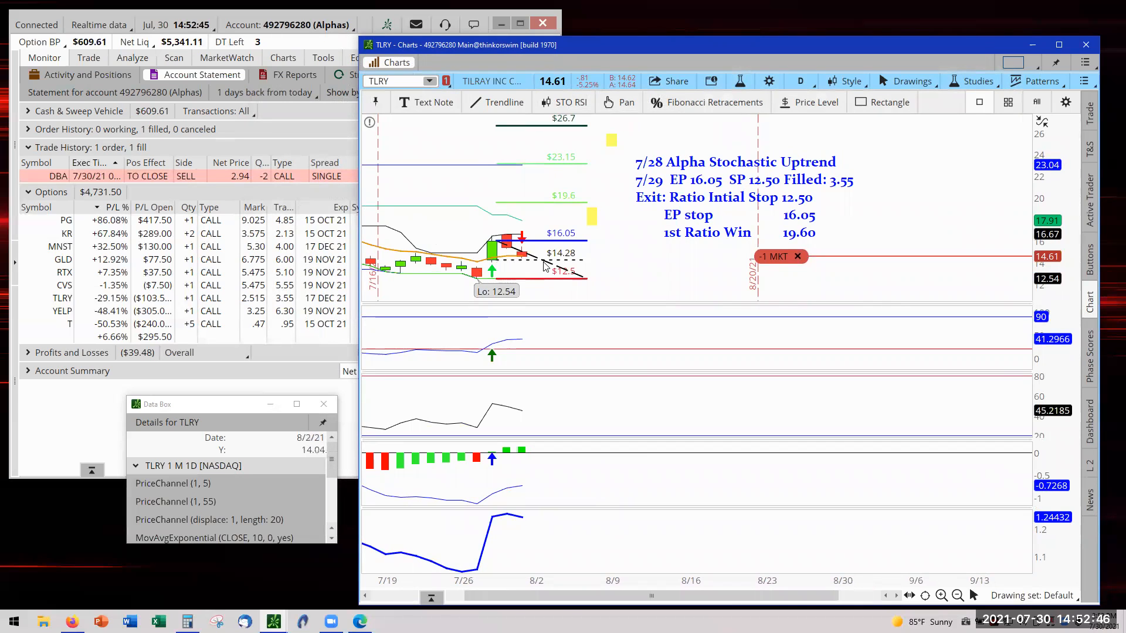
pyautogui.moveTo(585, 264)
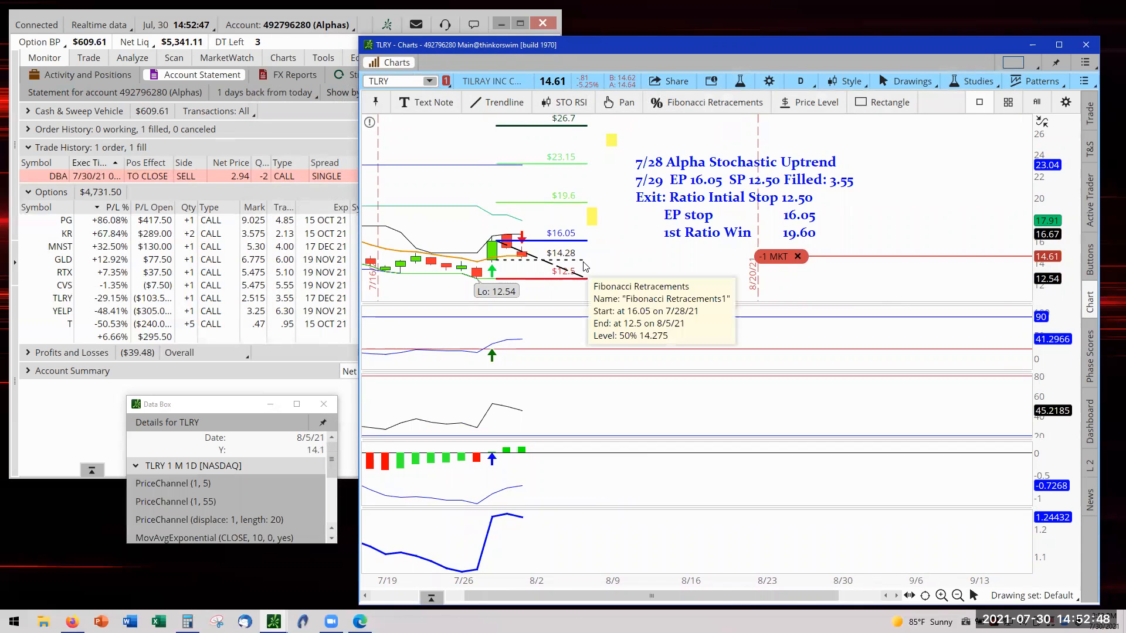
pyautogui.moveTo(605, 268)
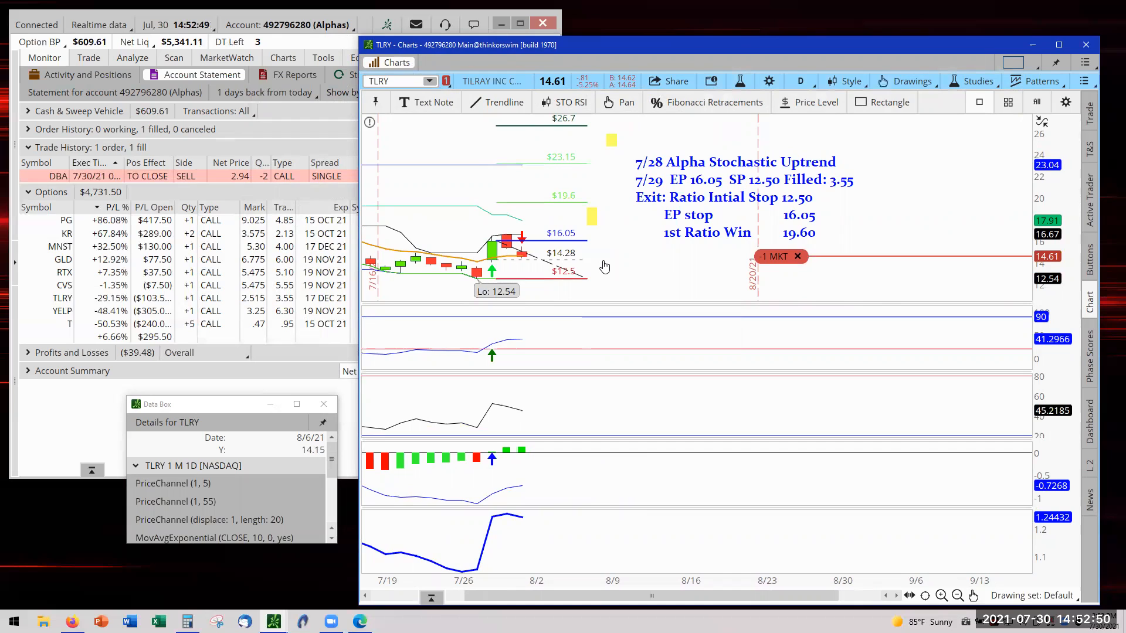
pyautogui.moveTo(502, 262)
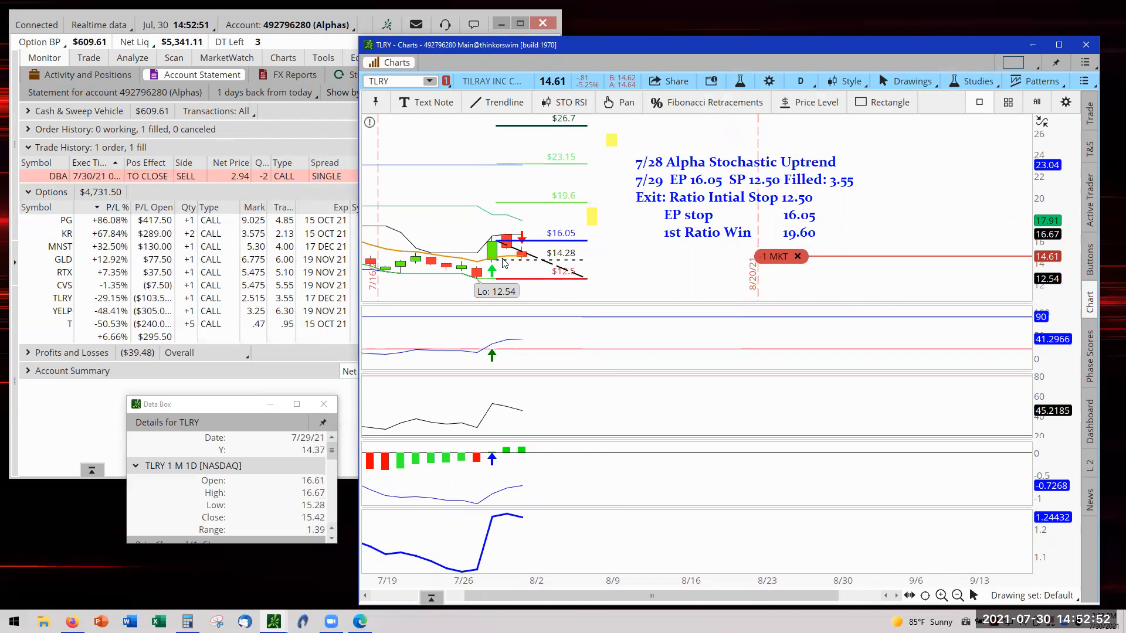
pyautogui.moveTo(528, 546)
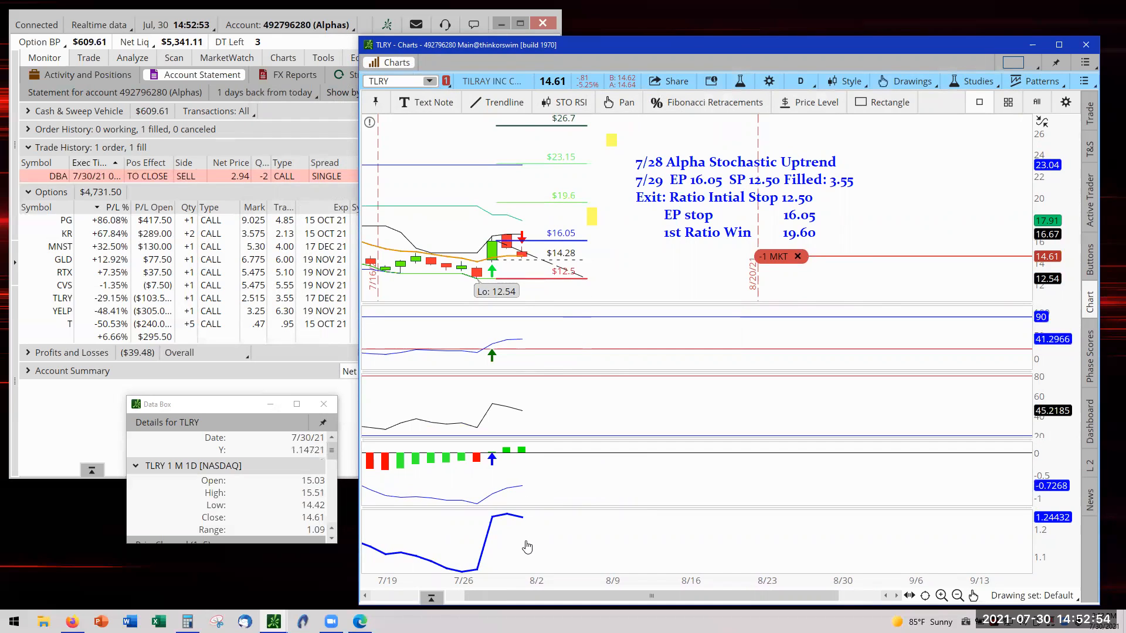
pyautogui.moveTo(518, 455)
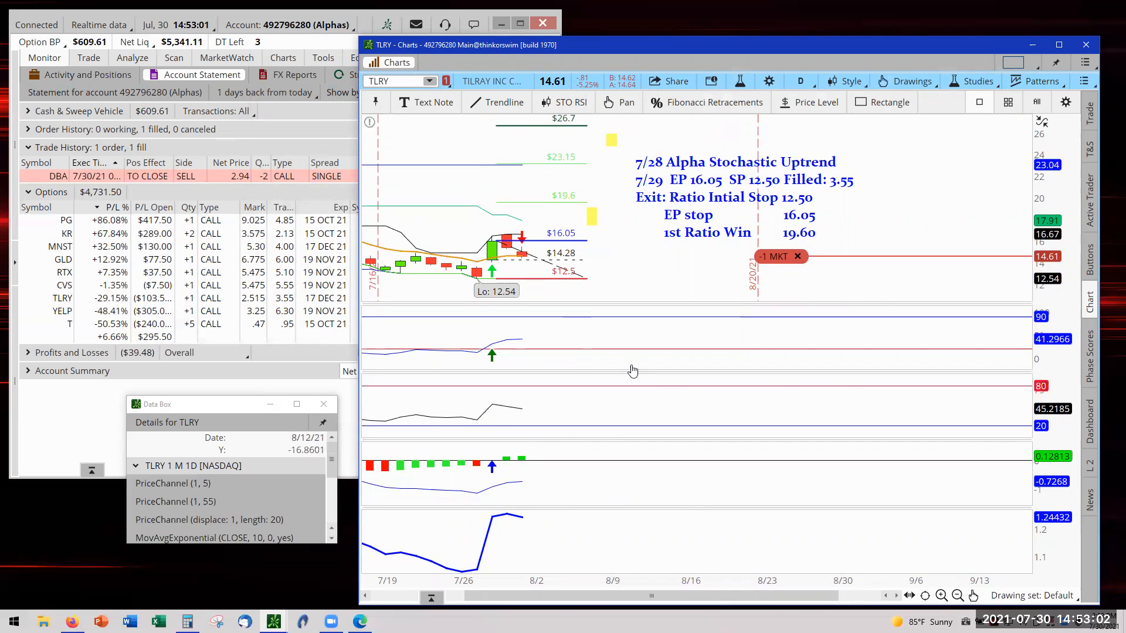
pyautogui.moveTo(514, 343)
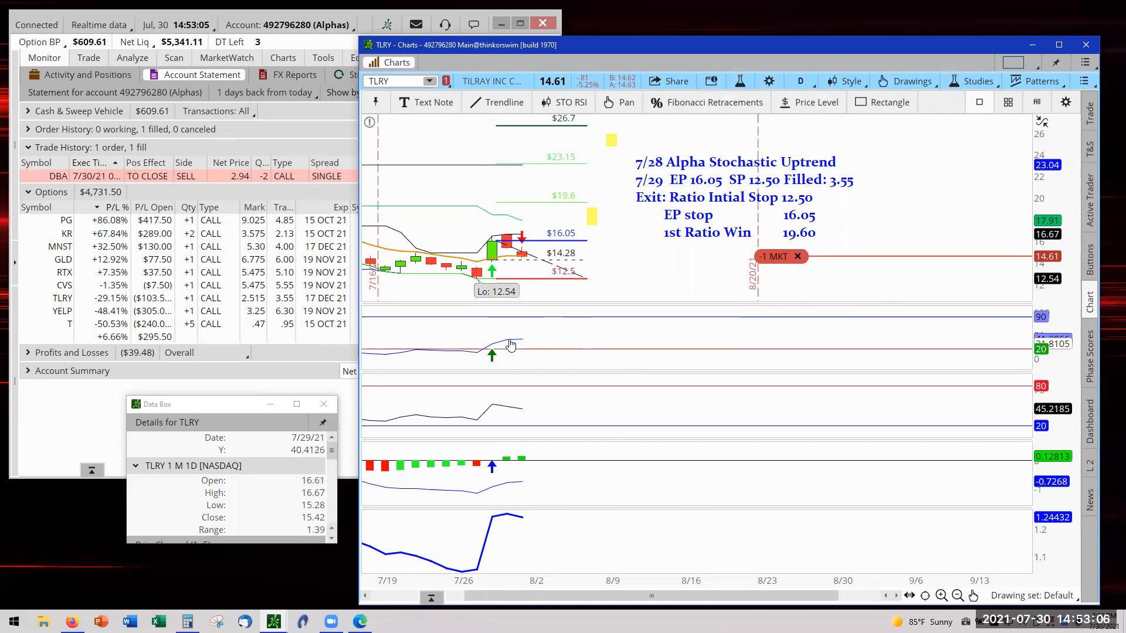
pyautogui.moveTo(585, 351)
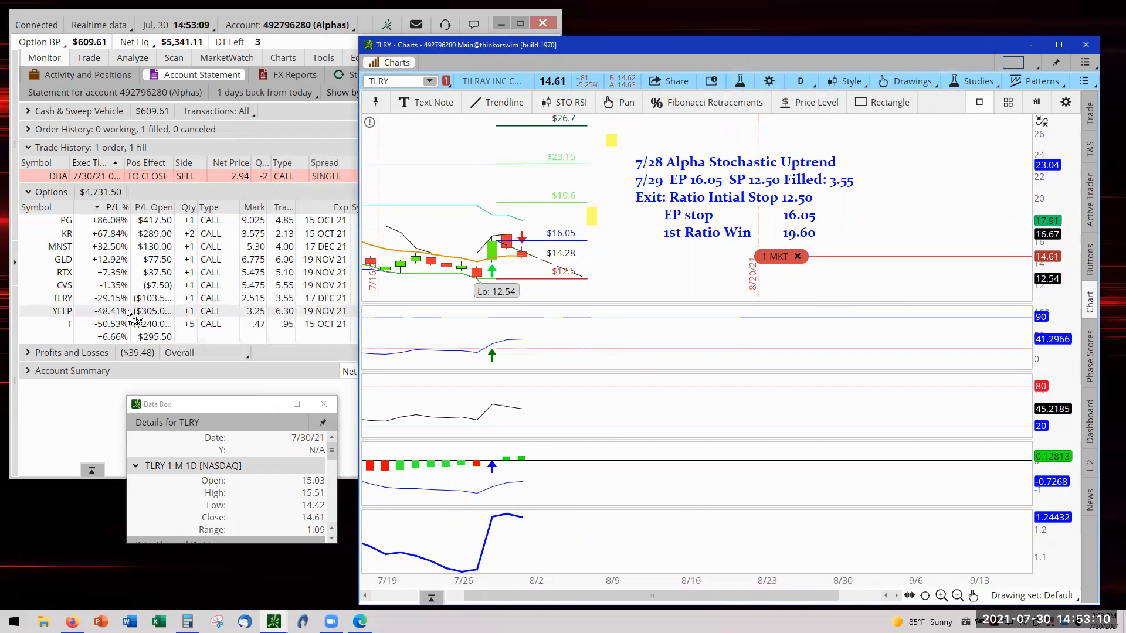
# - Switch the chart from TLRY to the YELP position, leaving TLRY's order unchanged
pyautogui.click(430, 80)
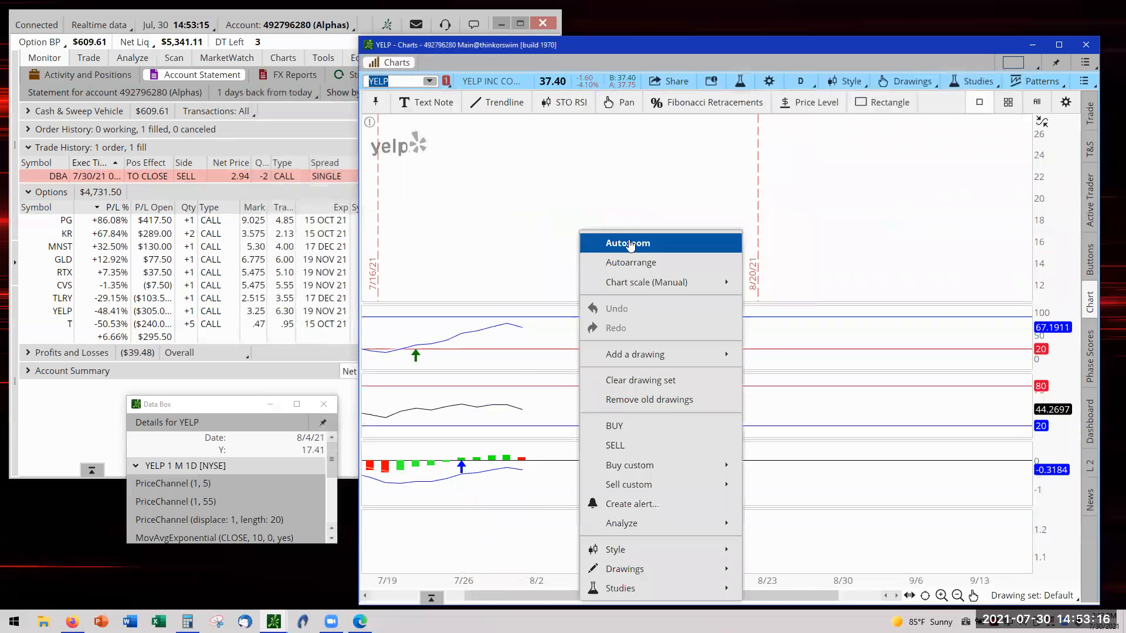
# - Autozoom the YELP chart to fit its price data, then list the position symbols
pyautogui.click(627, 242)
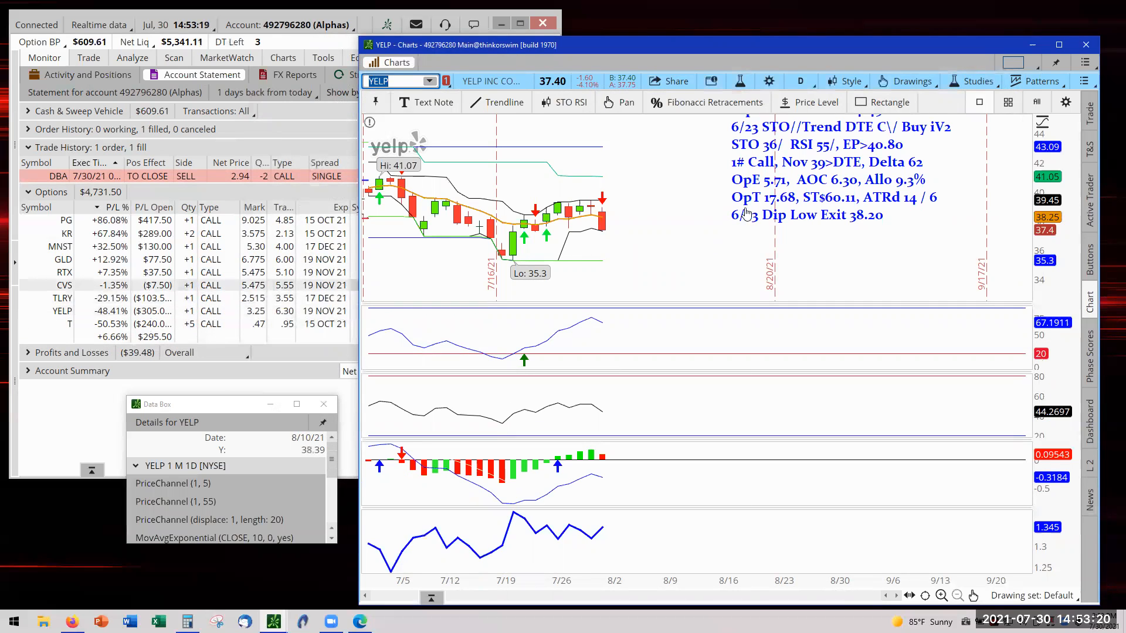
pyautogui.moveTo(711, 186)
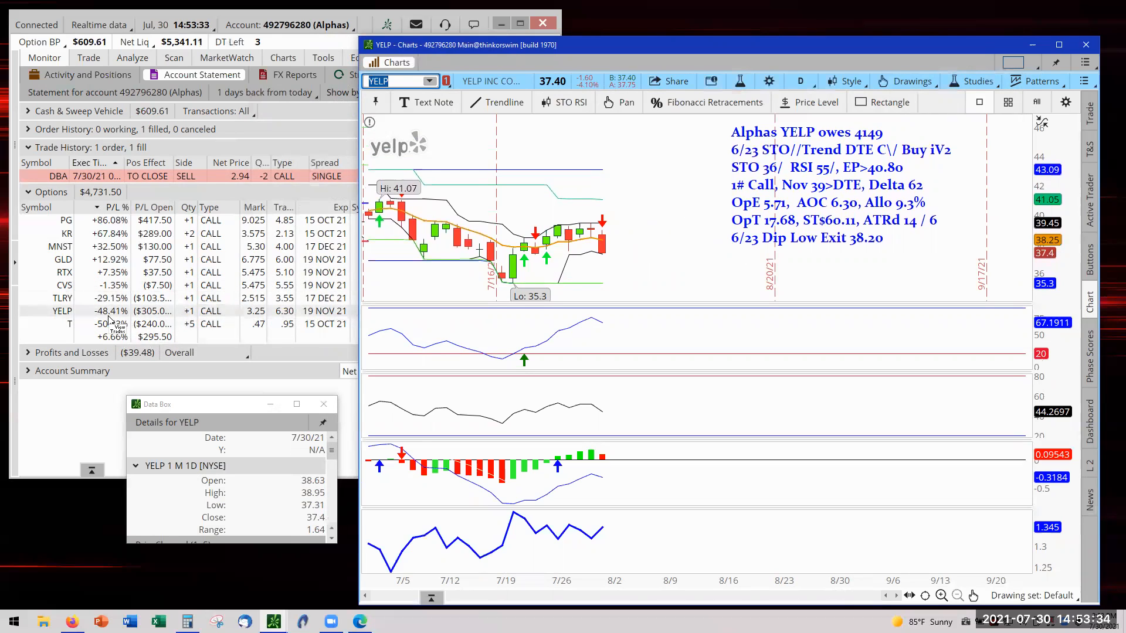
pyautogui.moveTo(539, 295)
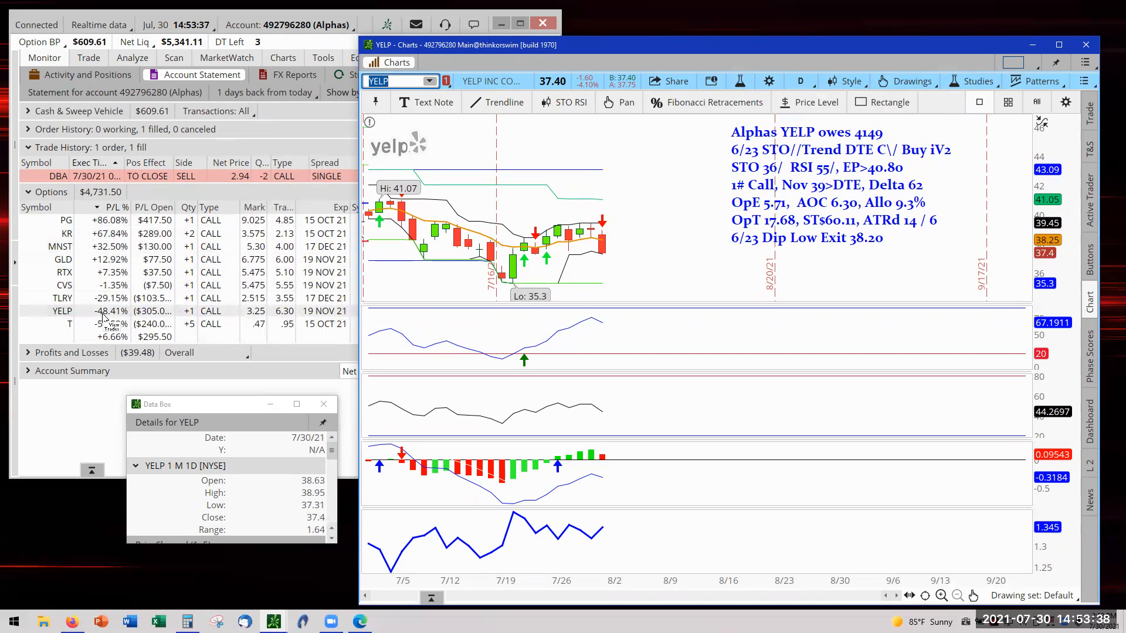
pyautogui.moveTo(567, 278)
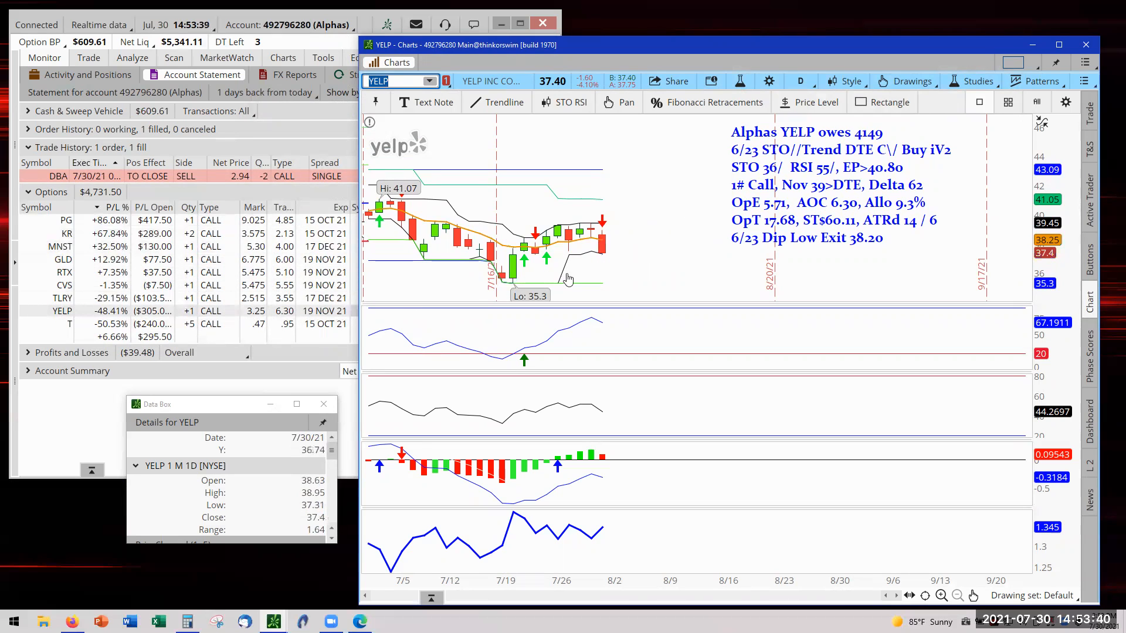
pyautogui.click(429, 80)
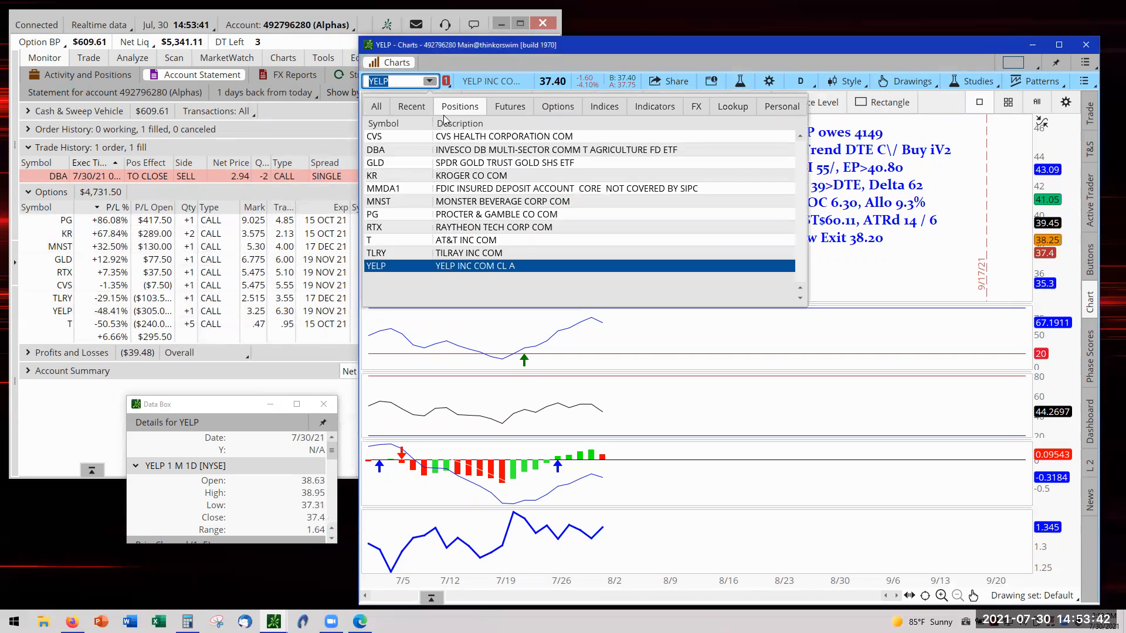